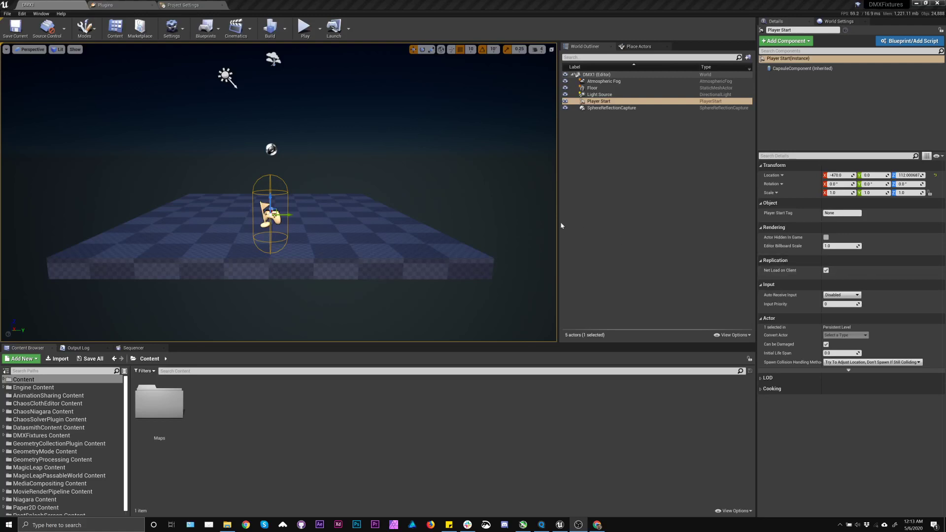
{"action": "mouse_move", "coordinate": [480, 201]}
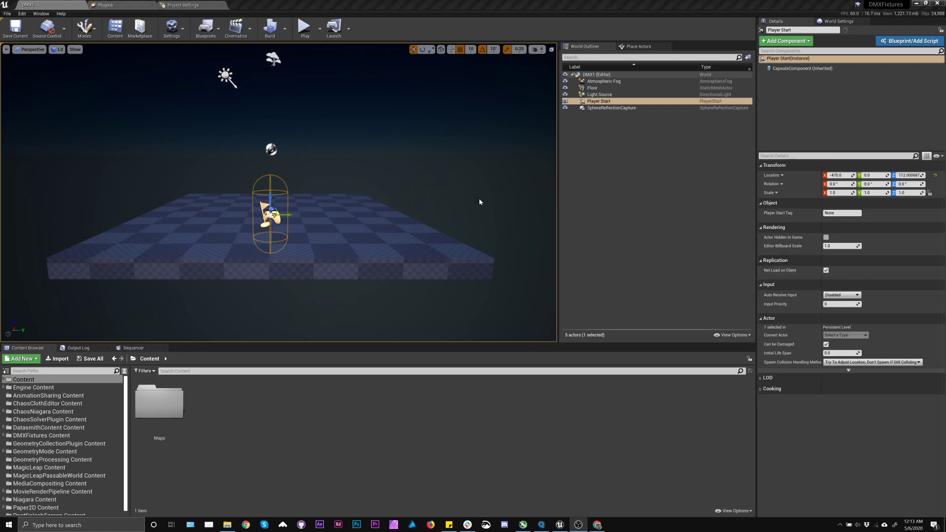
{"action": "mouse_move", "coordinate": [360, 193]}
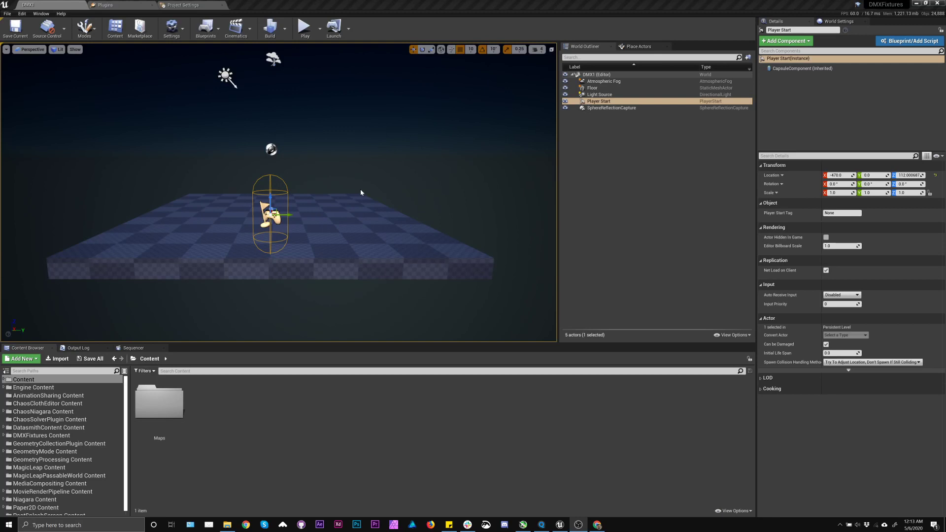
{"action": "mouse_move", "coordinate": [289, 152]}
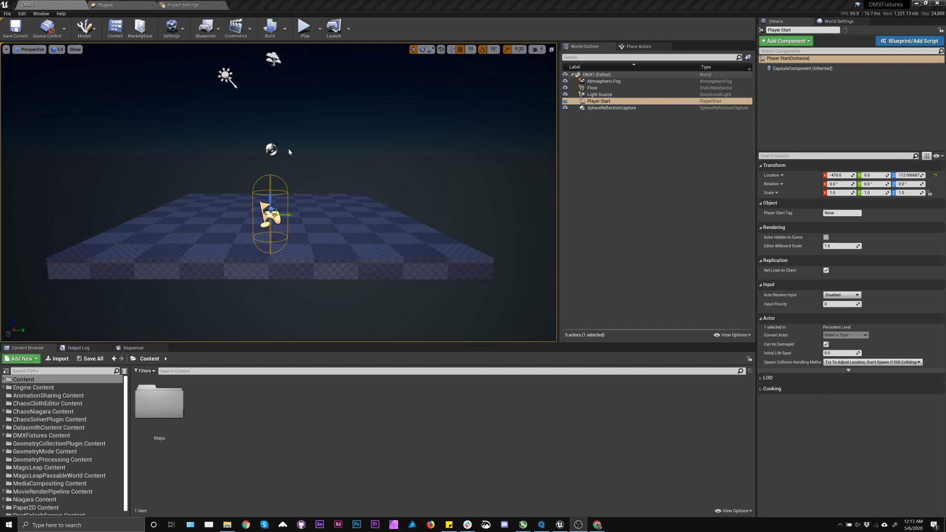
{"action": "mouse_move", "coordinate": [255, 412]}
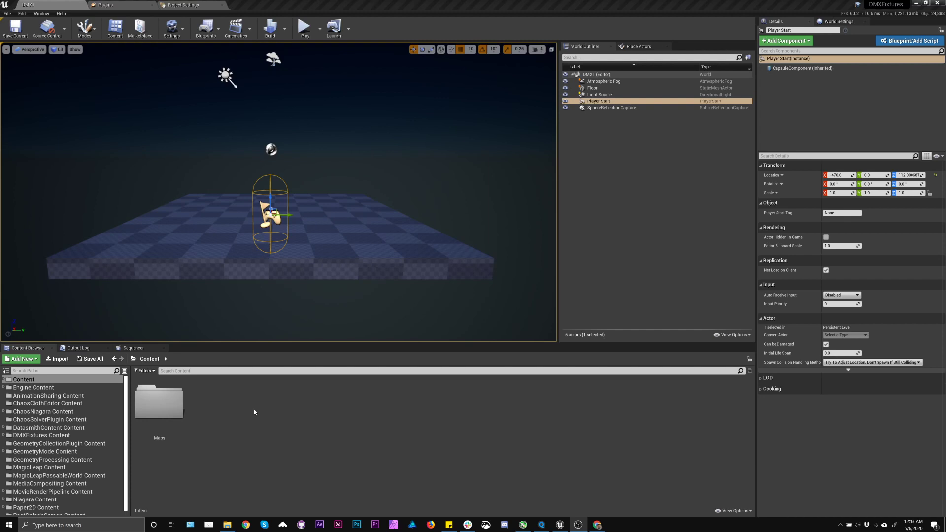
{"action": "mouse_move", "coordinate": [290, 337]}
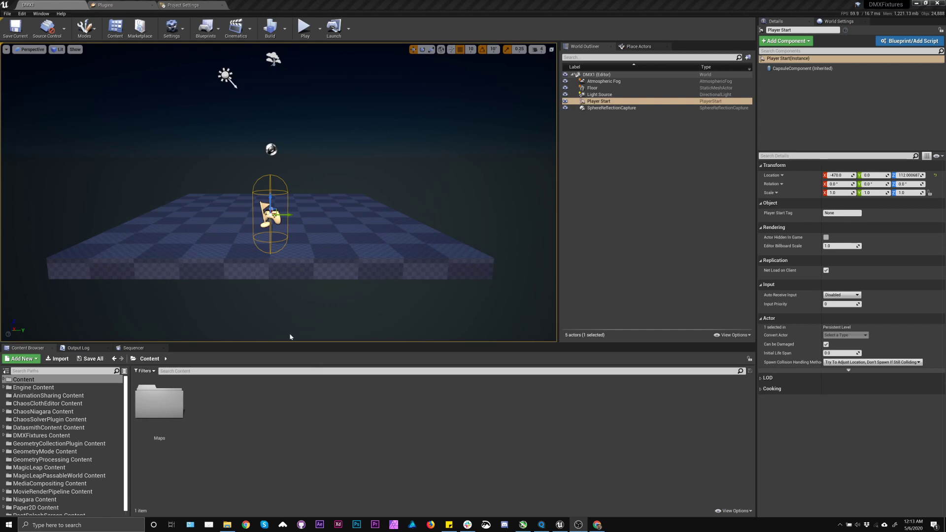
Show the plugin list filtered to DMX, with DMX Engine, Fixtures and Protocol enabled
{"action": "left_click", "coordinate": [106, 5]}
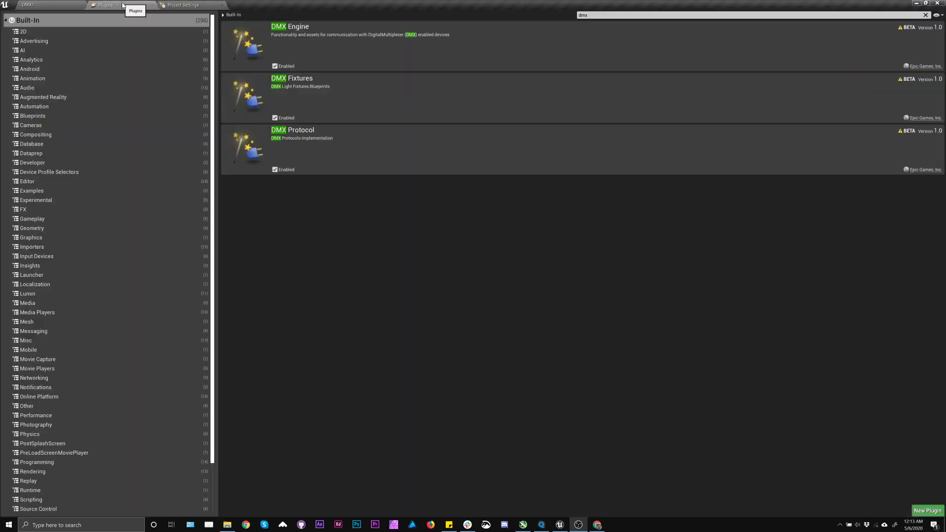
{"action": "mouse_move", "coordinate": [309, 63]}
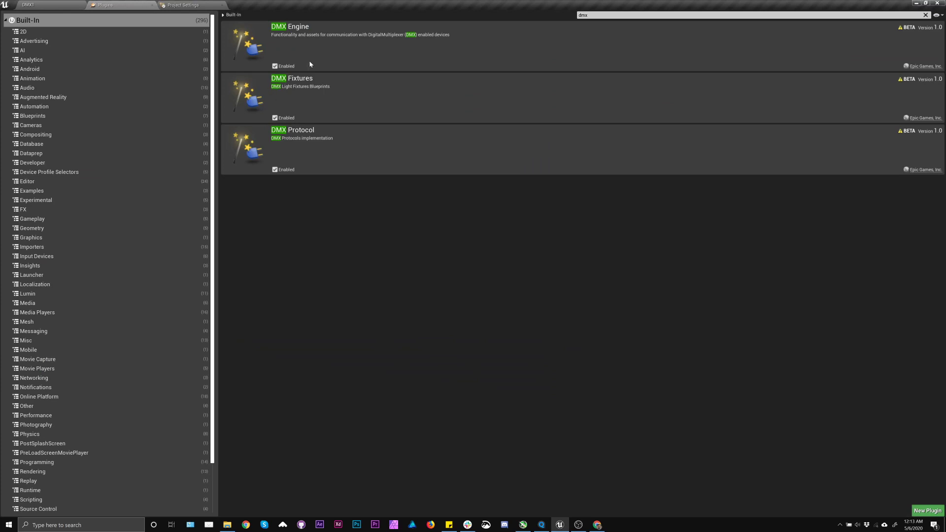
{"action": "mouse_move", "coordinate": [293, 20]}
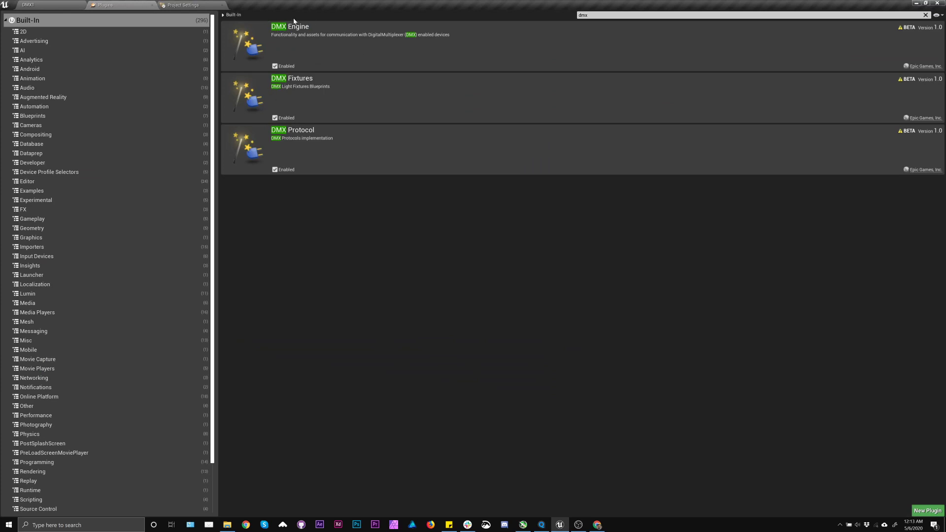
{"action": "mouse_move", "coordinate": [305, 100]}
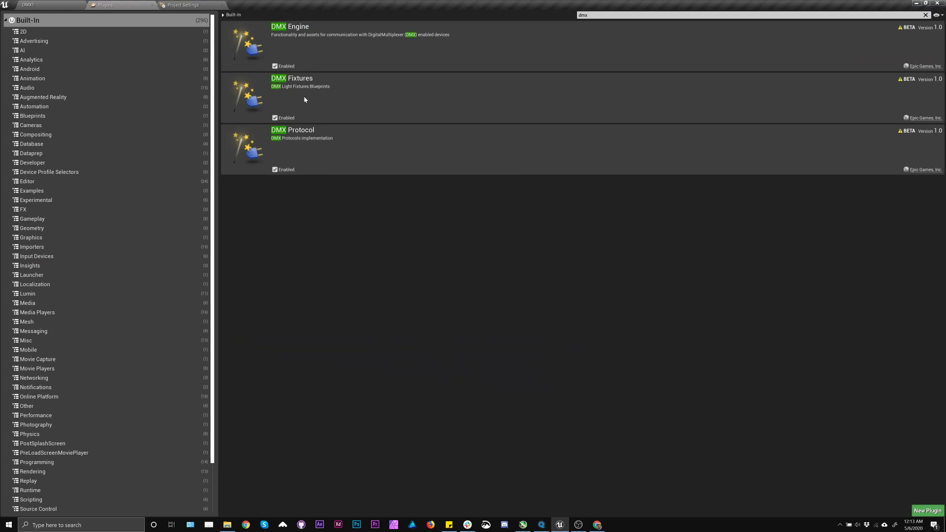
{"action": "mouse_move", "coordinate": [153, 6]}
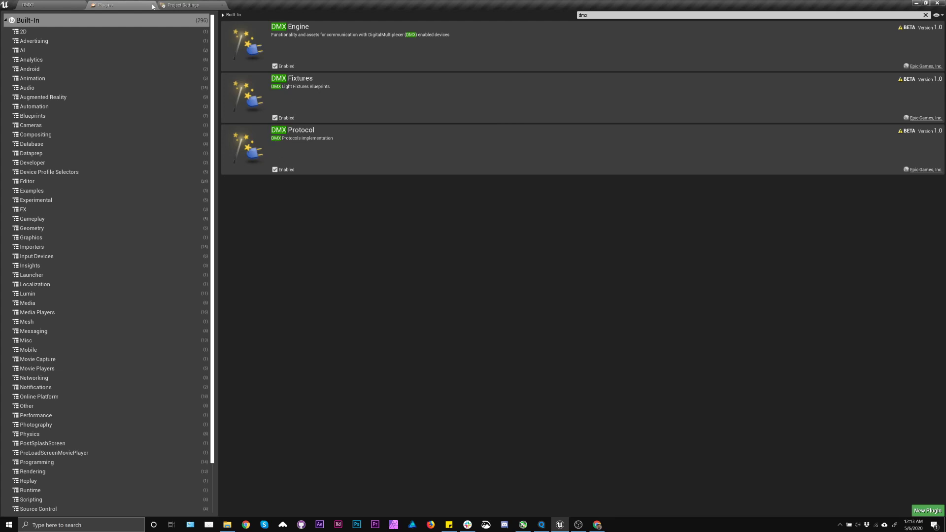
View the DMX Plugin settings page: interface IP 0.0.0.0 and six fixture categories
{"action": "left_click", "coordinate": [186, 5]}
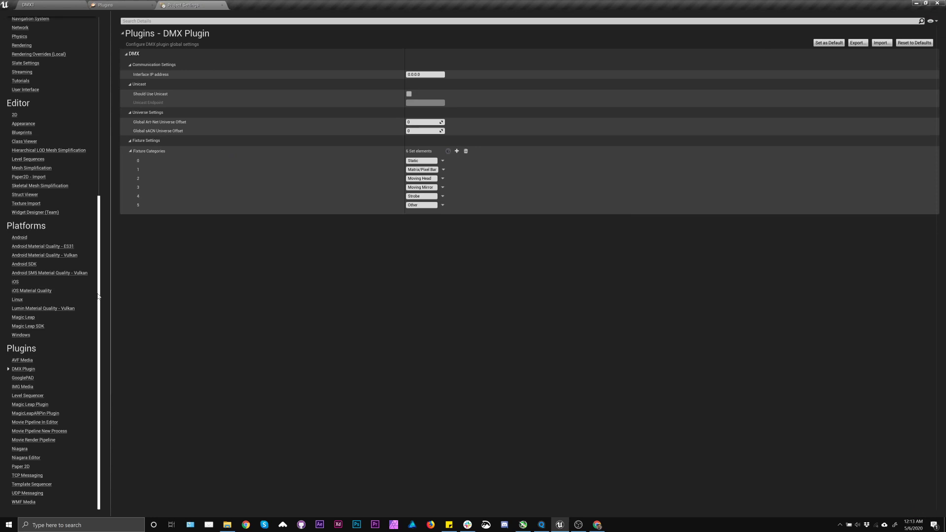
{"action": "mouse_move", "coordinate": [45, 358]}
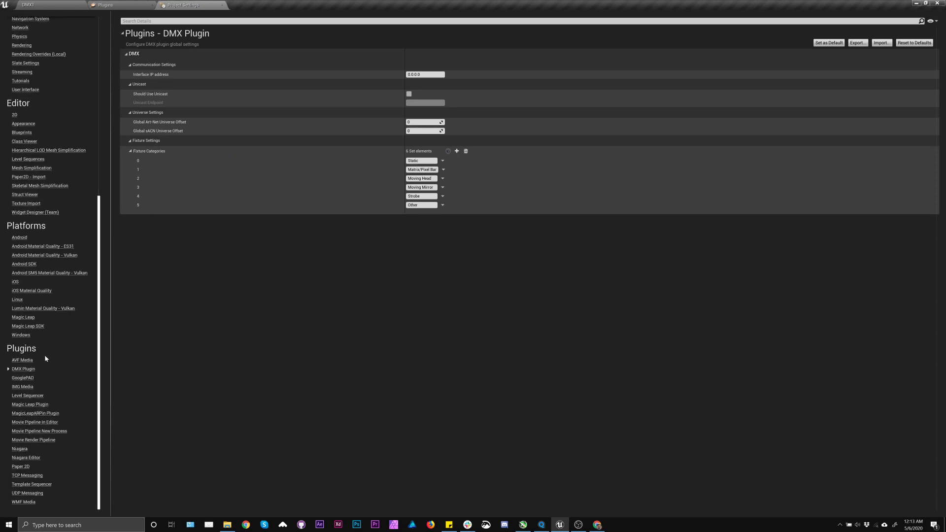
{"action": "mouse_move", "coordinate": [150, 74]}
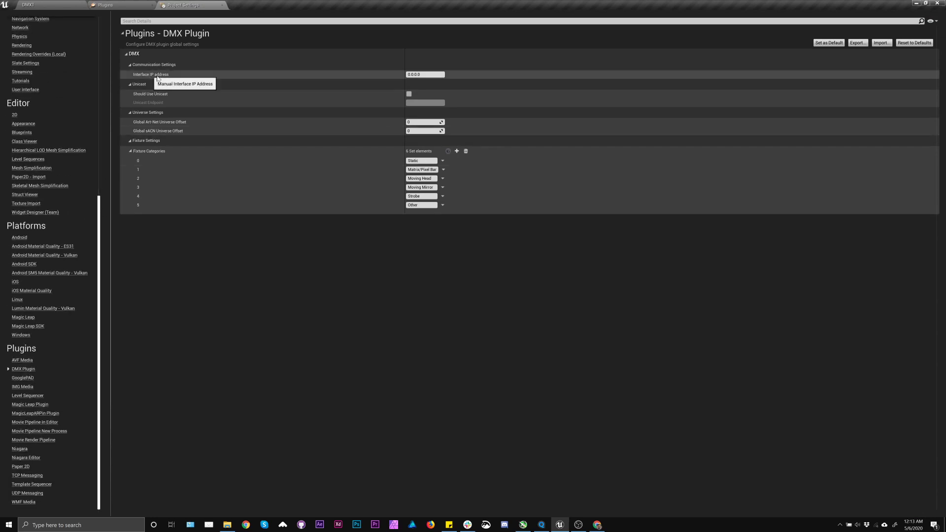
{"action": "mouse_move", "coordinate": [422, 81]}
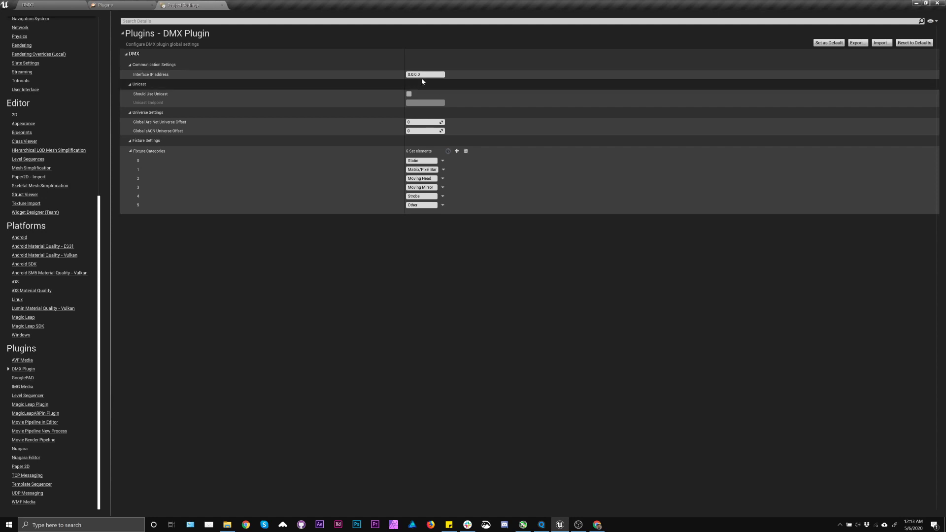
{"action": "mouse_move", "coordinate": [453, 68]}
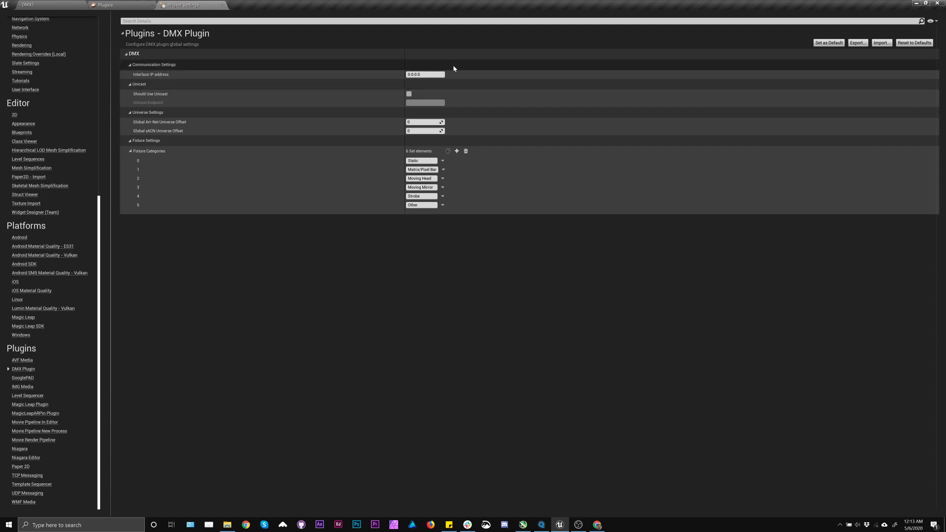
{"action": "mouse_move", "coordinate": [410, 56]}
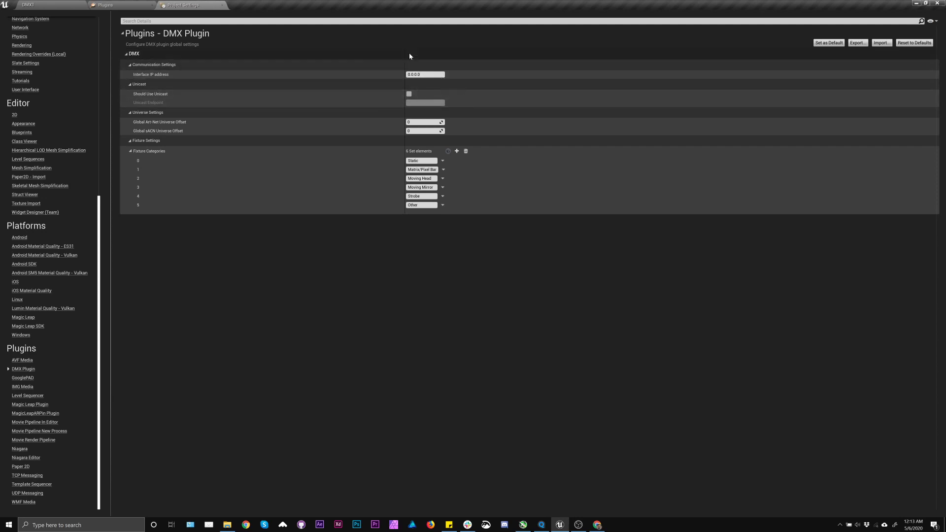
{"action": "mouse_move", "coordinate": [98, 228]}
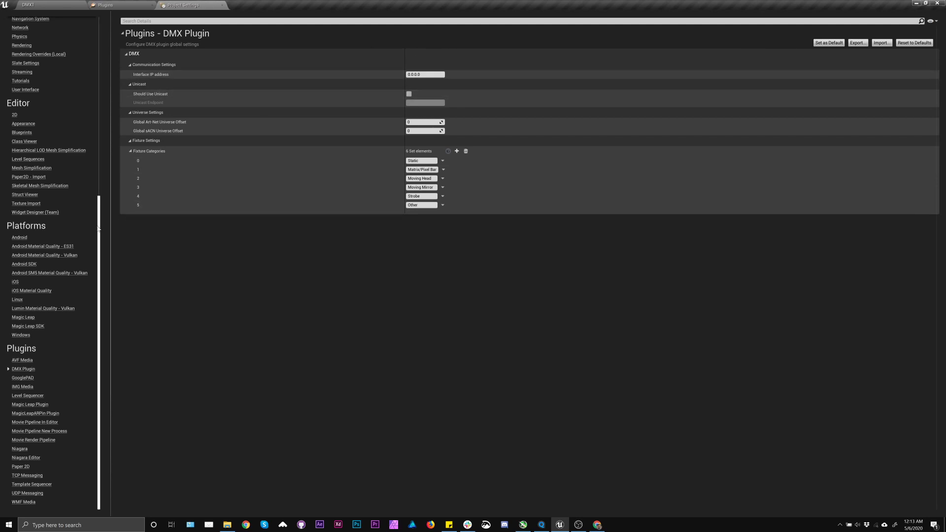
{"action": "scroll", "scroll_direction": "up", "scroll_amount": 3}
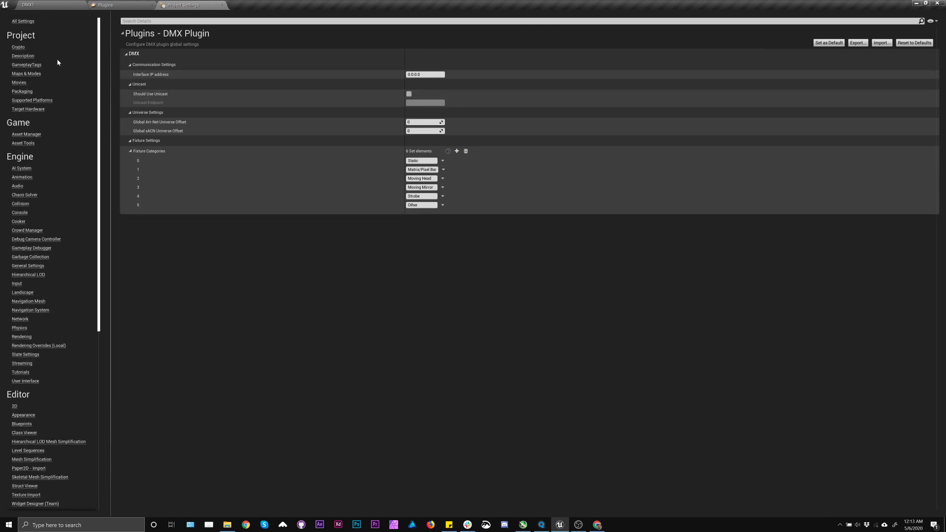
Confirm Game Instance Class is BP_DMX_GameInstance in Maps & Modes, then return to DMX1
{"action": "left_click", "coordinate": [26, 72]}
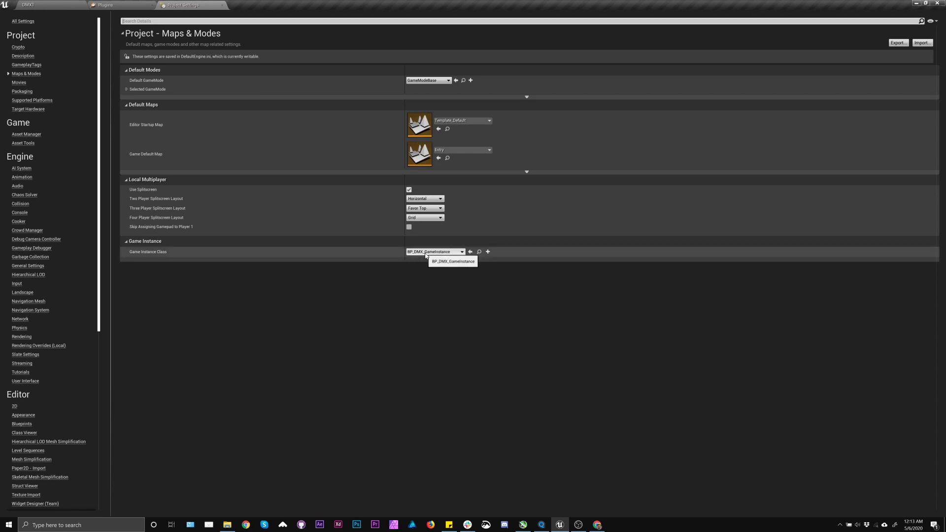
{"action": "left_click", "coordinate": [433, 252]}
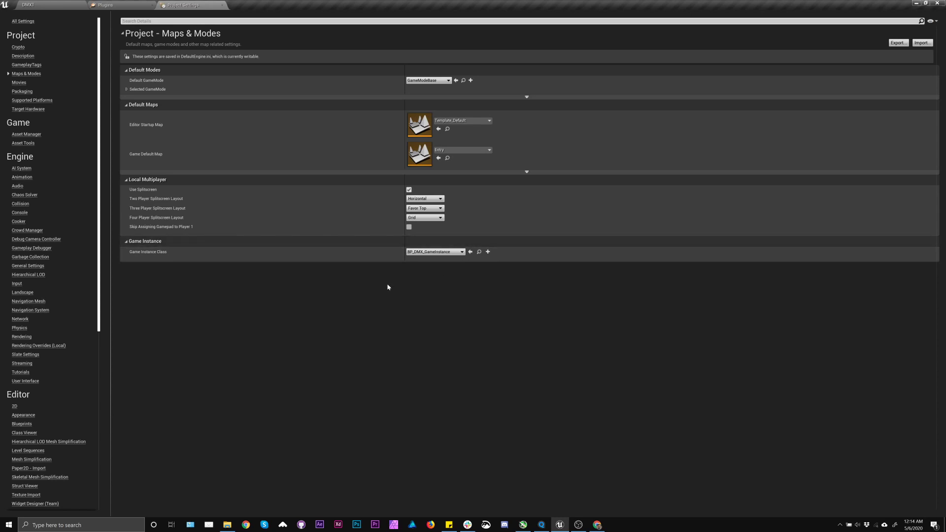
{"action": "mouse_move", "coordinate": [95, 30]}
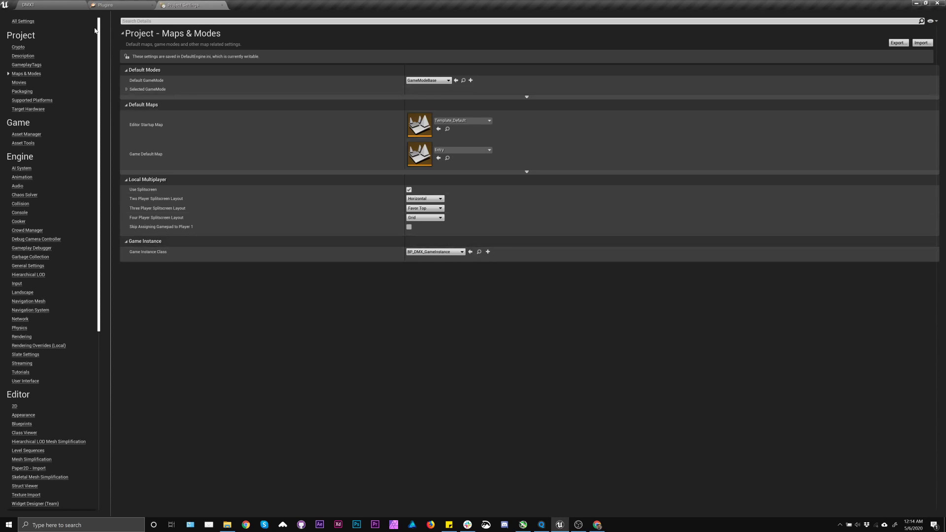
{"action": "left_click", "coordinate": [27, 5]}
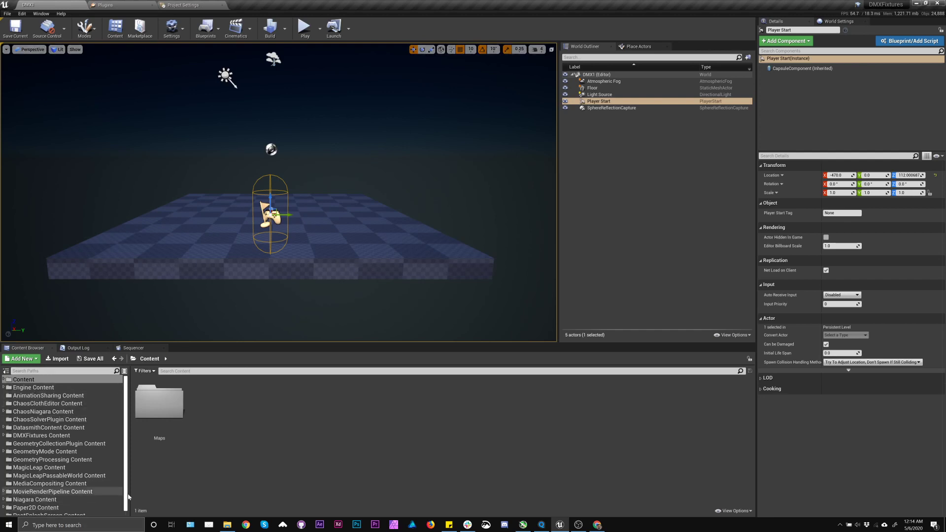
Toggle the Content Browser view options open and closed
{"action": "left_click", "coordinate": [733, 511]}
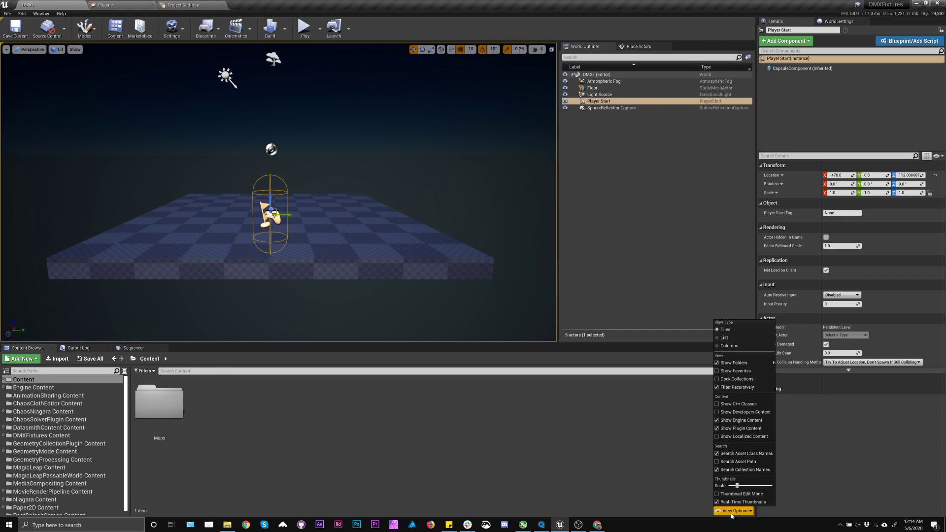
{"action": "left_click", "coordinate": [734, 511]}
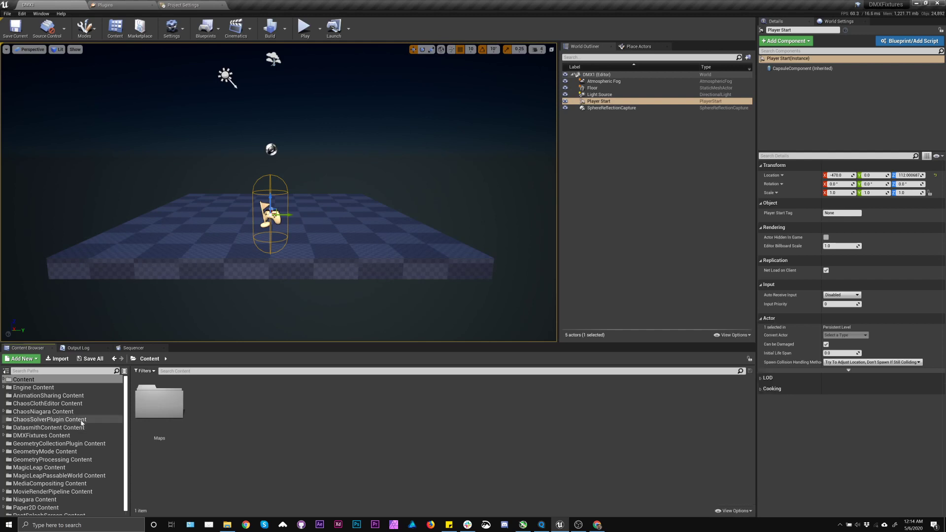
{"action": "mouse_move", "coordinate": [104, 438]}
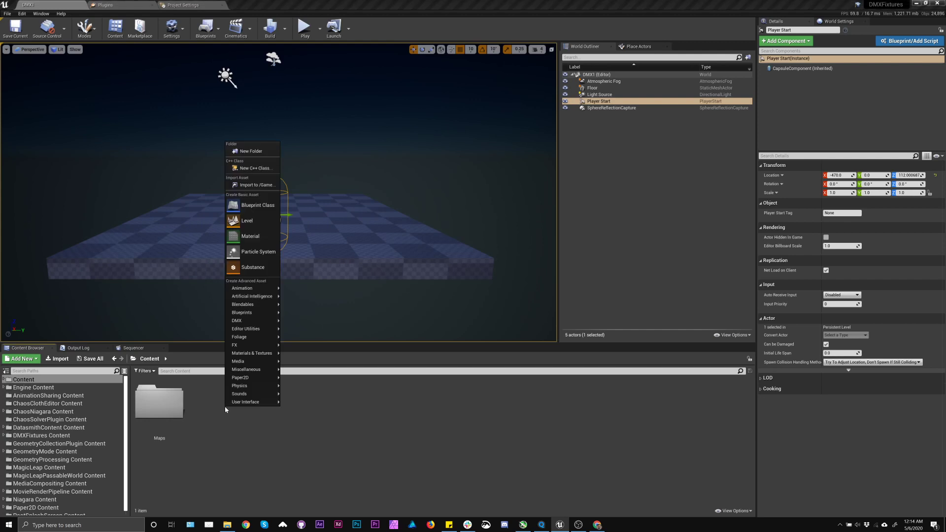
Create a DMX Library asset from the DMX asset types and open it
{"action": "left_click", "coordinate": [236, 320]}
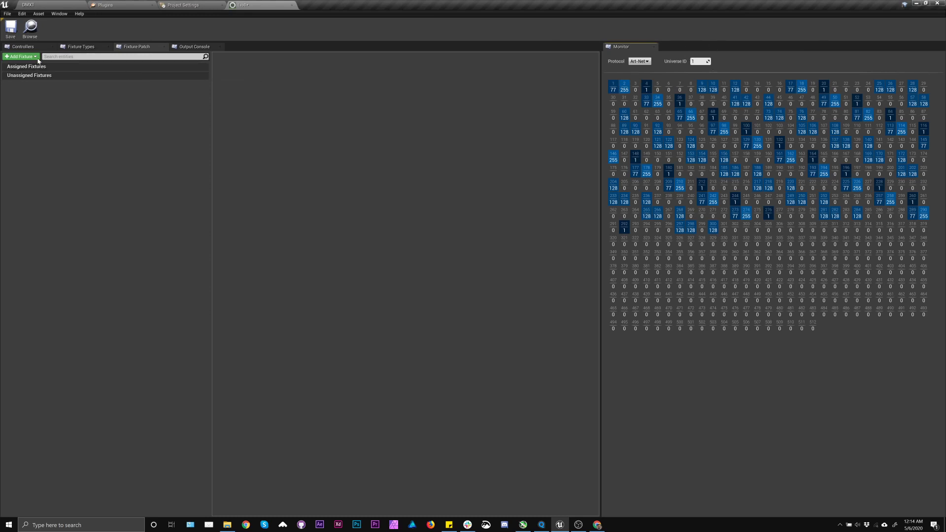
Give the Art-Net controller unicast IP 127.0.0.1, 10 universes, remote range starting at 1
{"action": "left_click", "coordinate": [22, 47]}
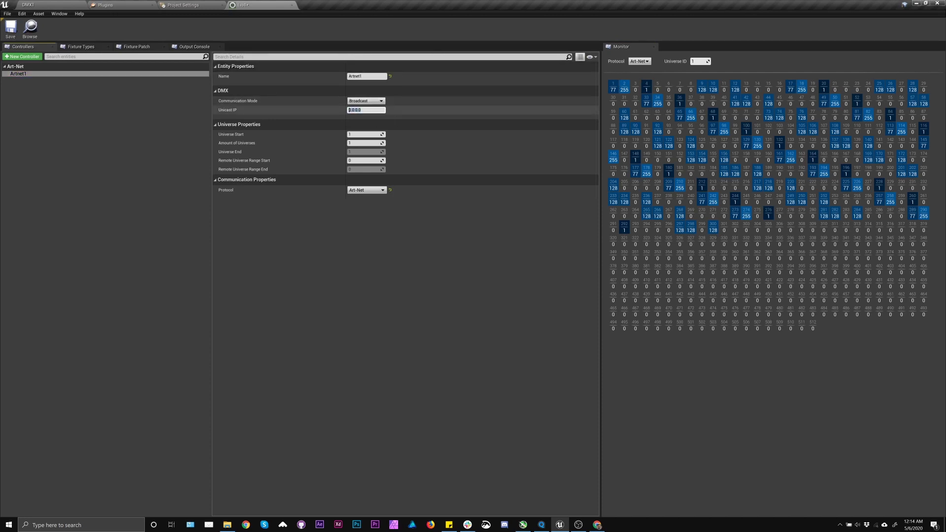
{"action": "type", "text": "127.0.0"}
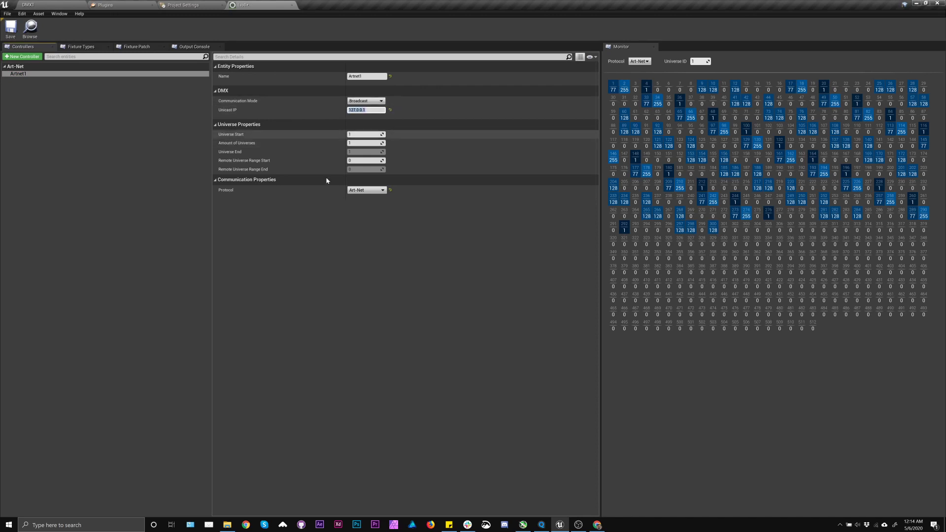
{"action": "mouse_move", "coordinate": [445, 134]}
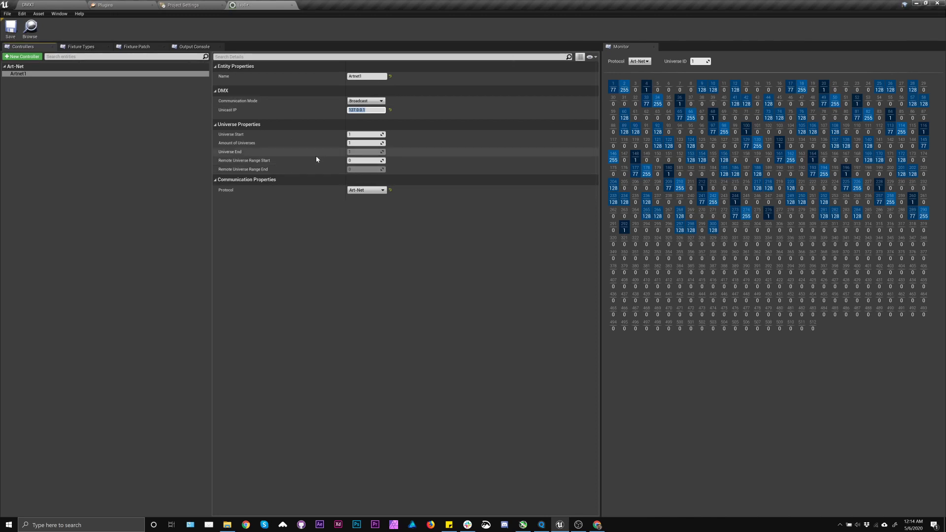
{"action": "mouse_move", "coordinate": [365, 143]}
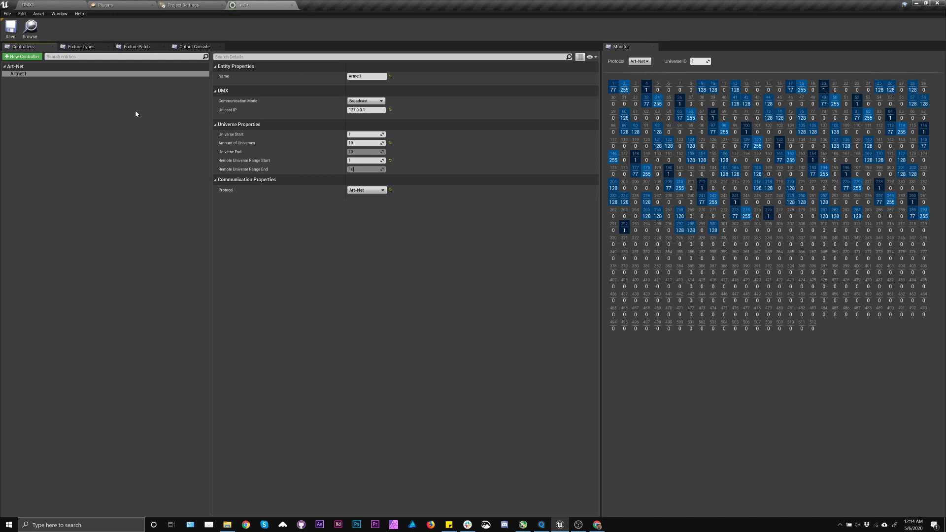
{"action": "left_click", "coordinate": [80, 46]}
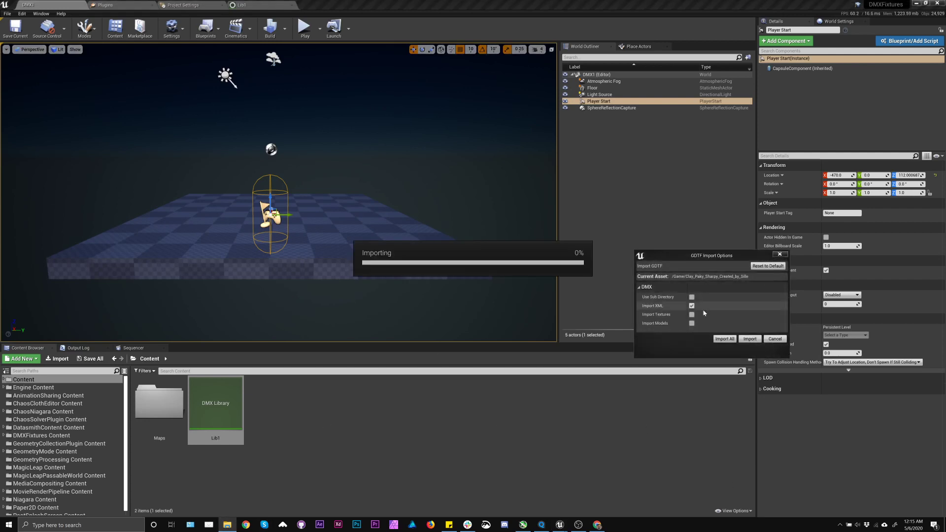
Import the Clay Paky Sharpy and generic LED RGB GDTF files, then reopen Lib1
{"action": "left_click", "coordinate": [749, 338]}
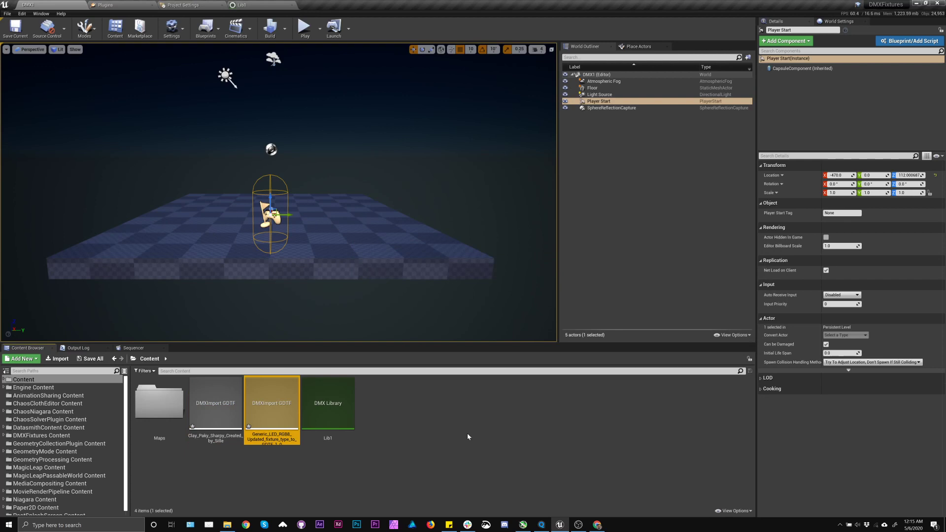
{"action": "mouse_move", "coordinate": [376, 409]}
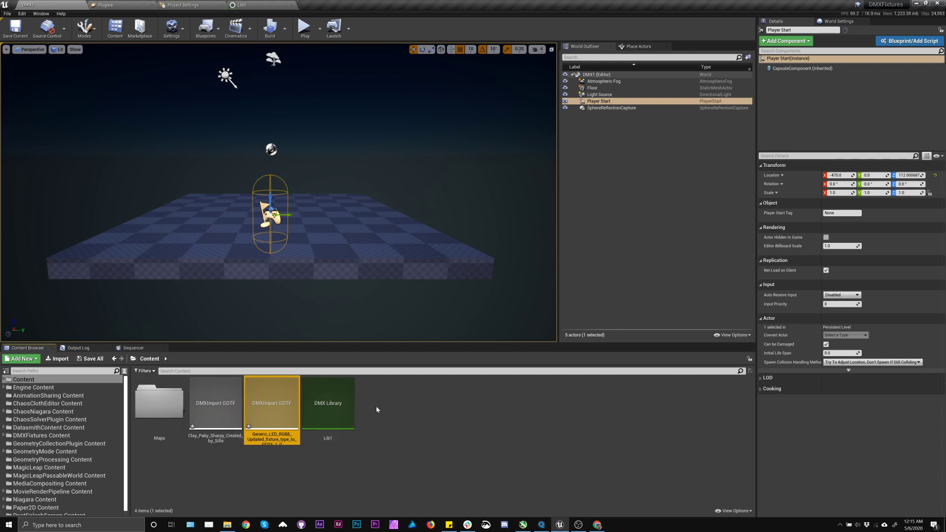
{"action": "mouse_move", "coordinate": [374, 402]}
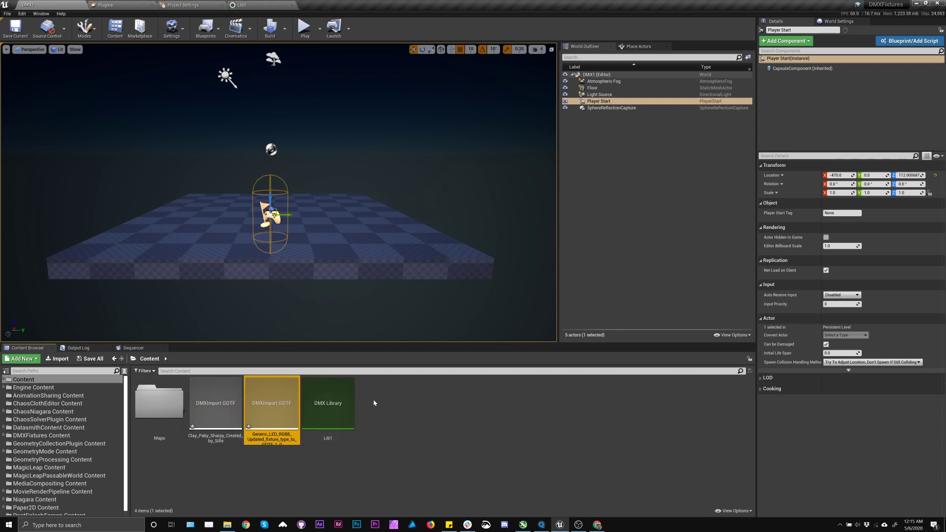
{"action": "left_click", "coordinate": [157, 132]}
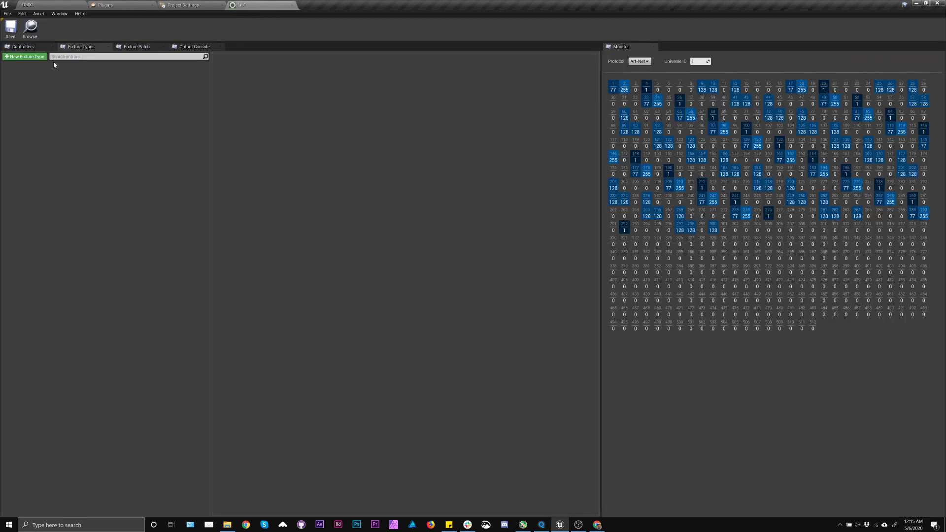
Add a Sharpy fixture type linked to Clay_Paky_Sharpy GDTF, then add another fixture type
{"action": "left_click", "coordinate": [24, 56]}
{"action": "type", "text": "Sharpy"}
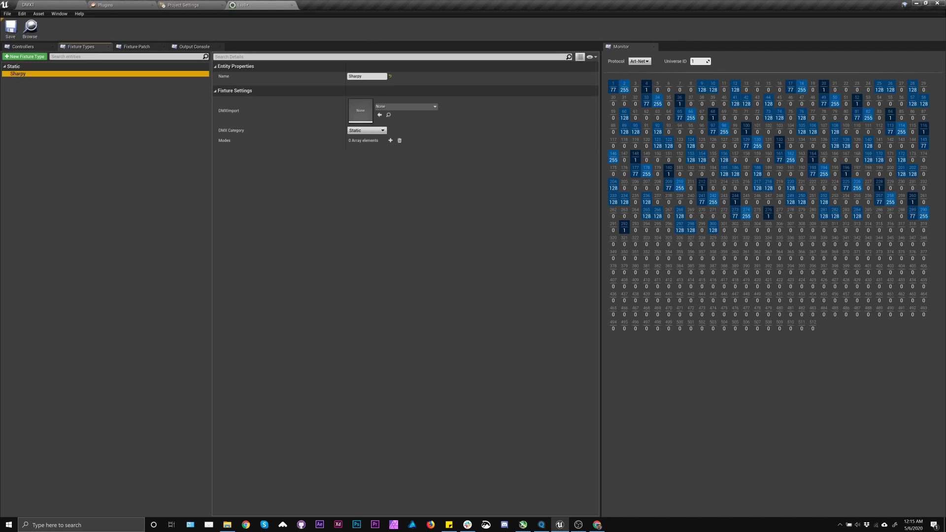
{"action": "left_click", "coordinate": [433, 106]}
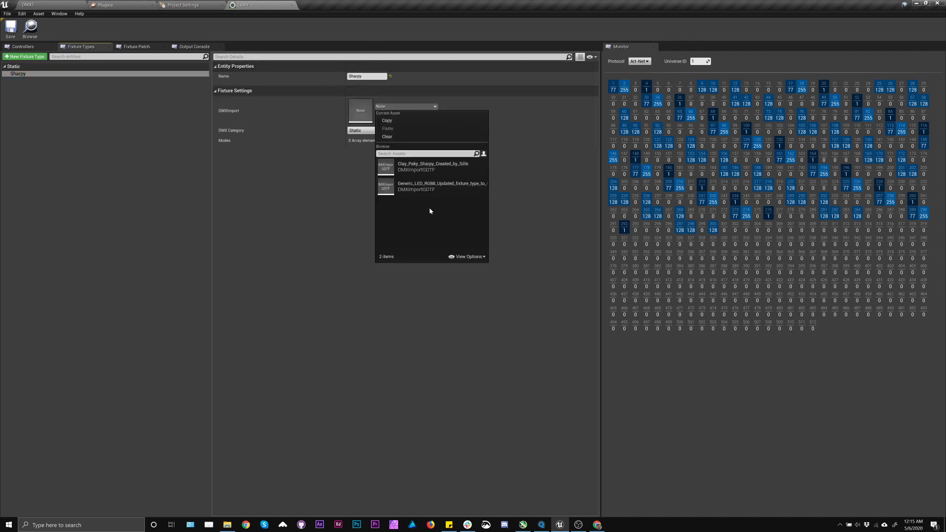
{"action": "left_click", "coordinate": [432, 166]}
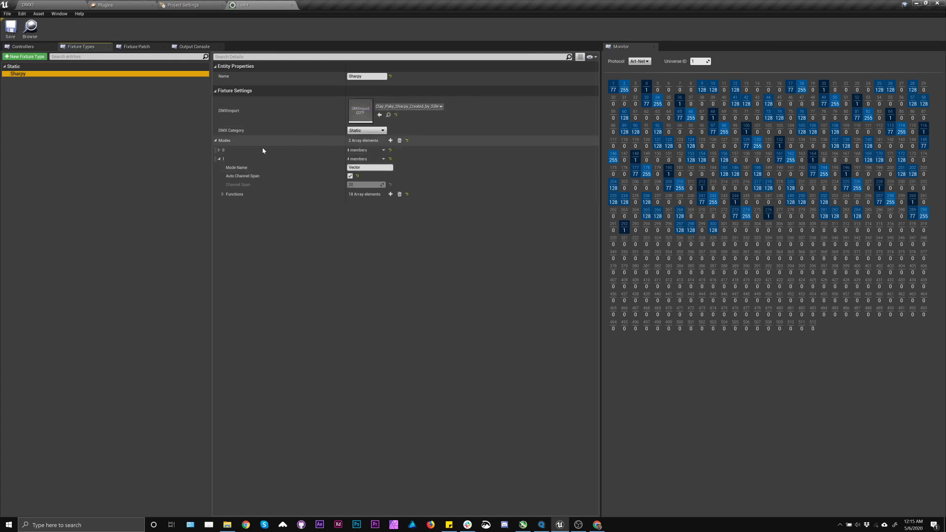
{"action": "left_click", "coordinate": [219, 149]}
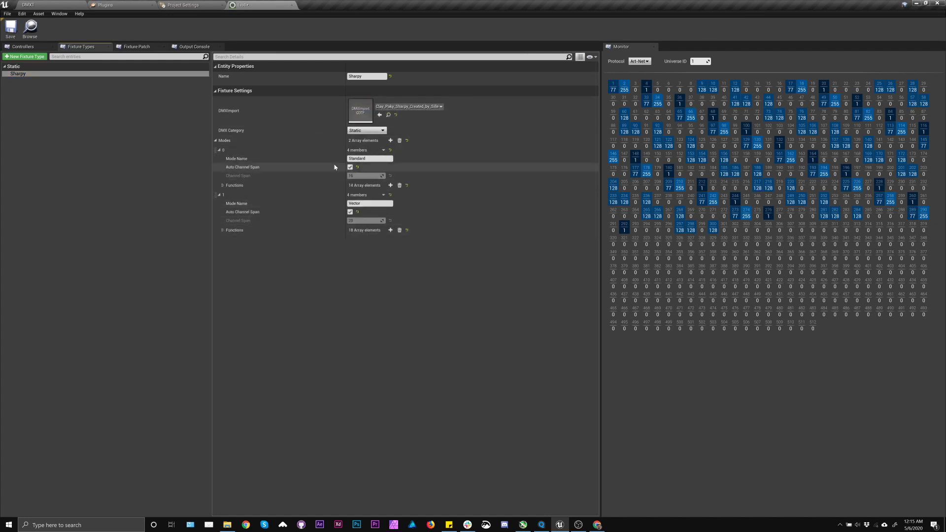
{"action": "mouse_move", "coordinate": [48, 79]}
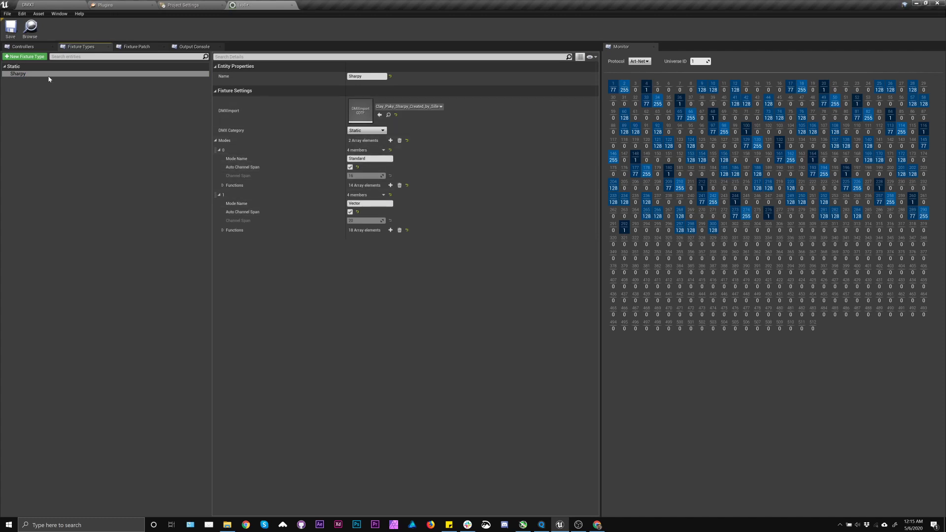
{"action": "left_click", "coordinate": [24, 56]}
{"action": "type", "text": "RGB"}
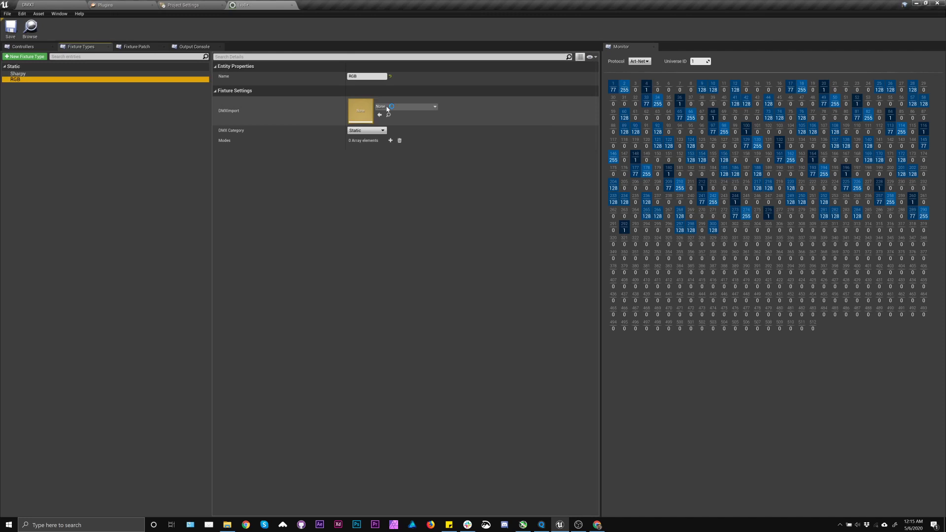
Link the RGB type to the Generic_LED_RGB8 GDTF and delete its Dimmer function
{"action": "left_click", "coordinate": [413, 107]}
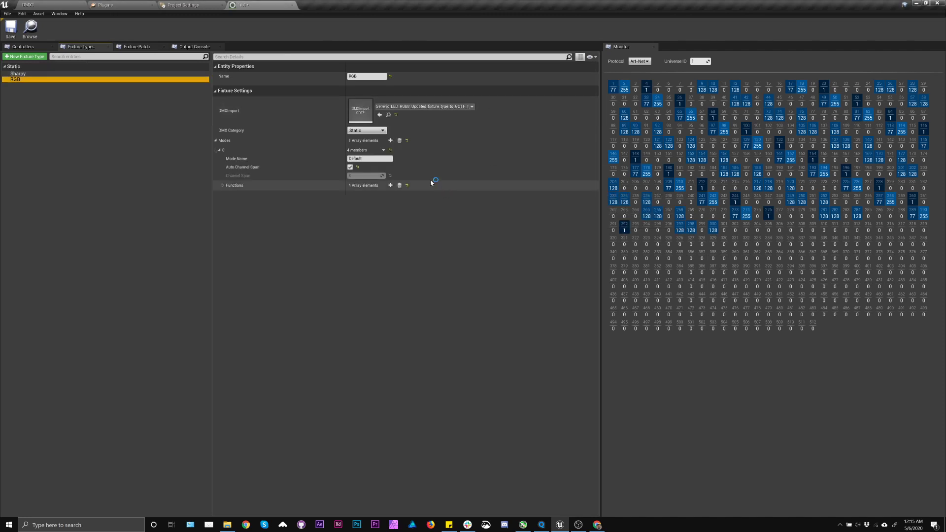
{"action": "left_click", "coordinate": [220, 186]}
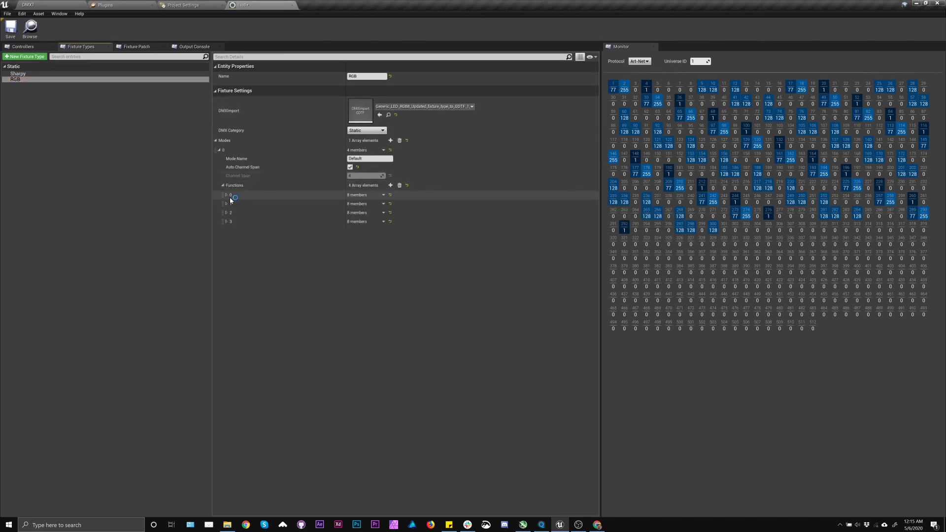
{"action": "left_click", "coordinate": [226, 194]}
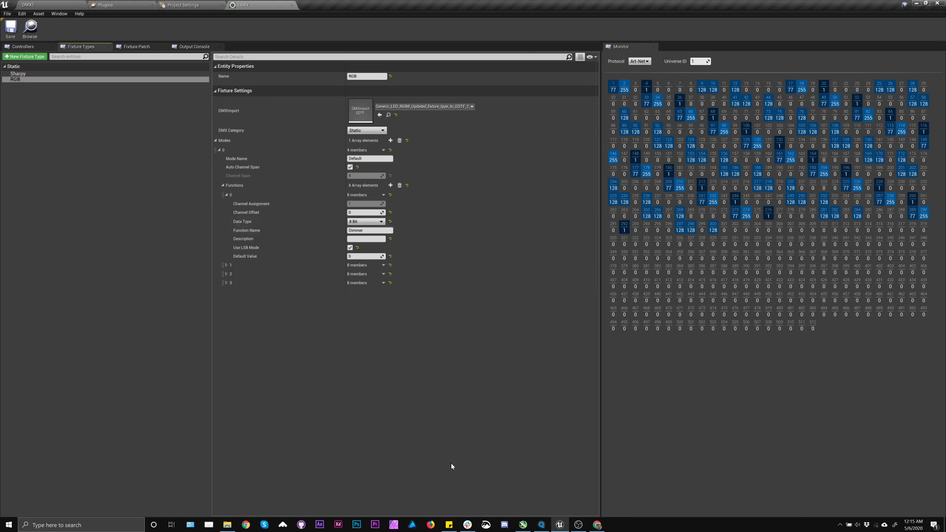
{"action": "mouse_move", "coordinate": [276, 176]}
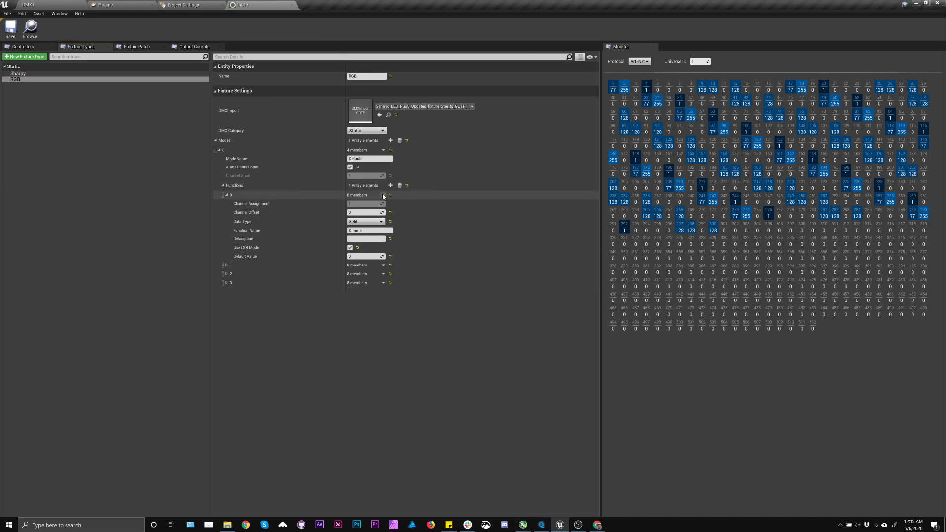
{"action": "left_click", "coordinate": [389, 195]}
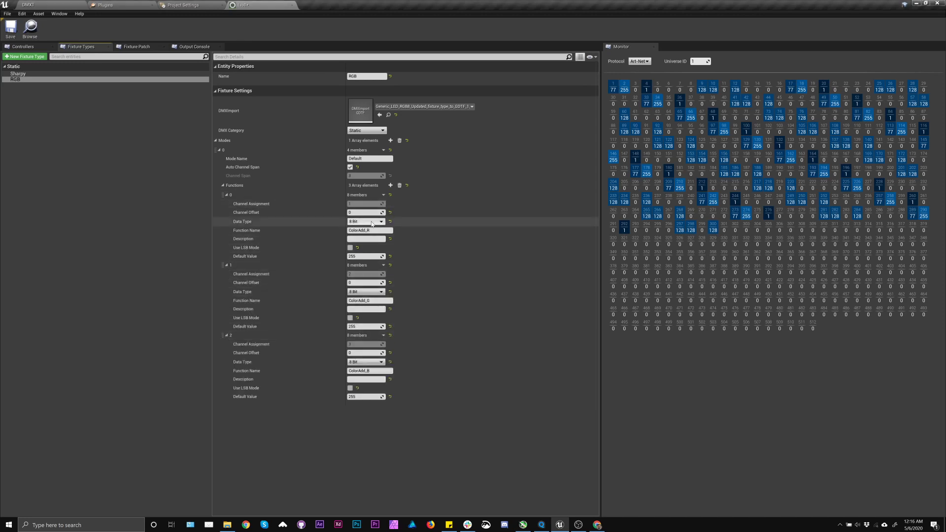
{"action": "mouse_move", "coordinate": [10, 28]}
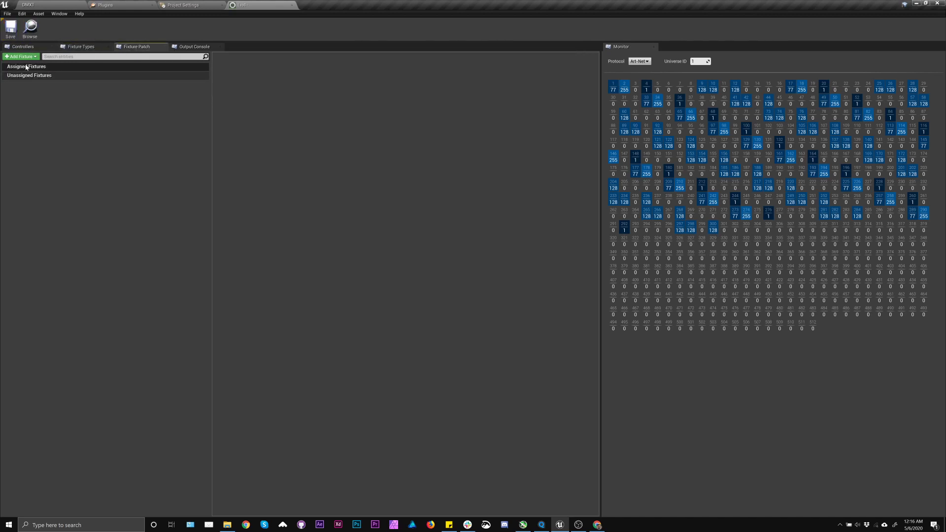
Add Sharpy_1 through Sharpy_10 to the patch and keep Sharpy_10 in Standard mode
{"action": "left_click", "coordinate": [20, 57]}
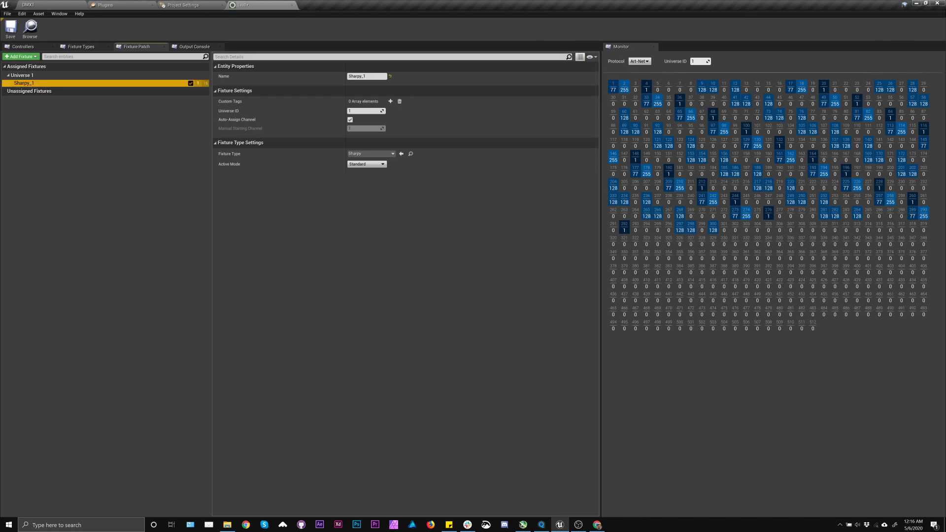
{"action": "left_click", "coordinate": [20, 56]}
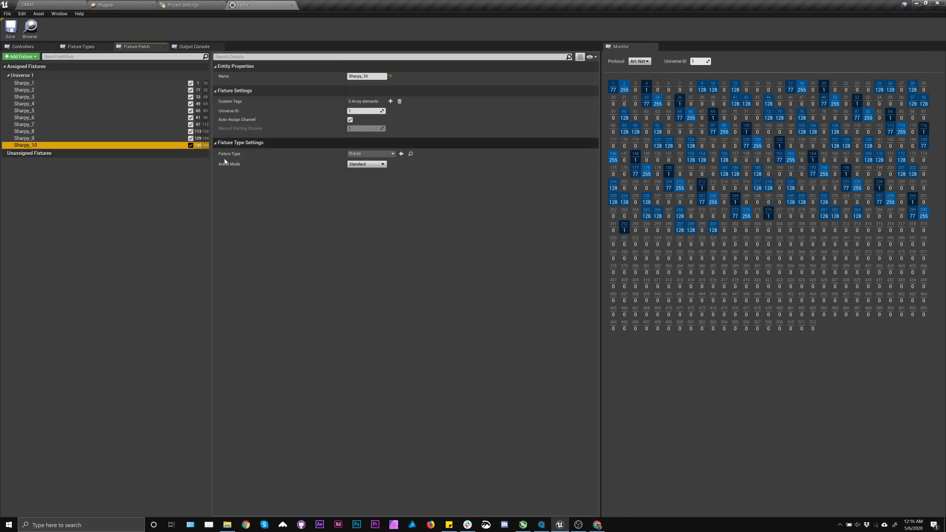
{"action": "left_click", "coordinate": [365, 164]}
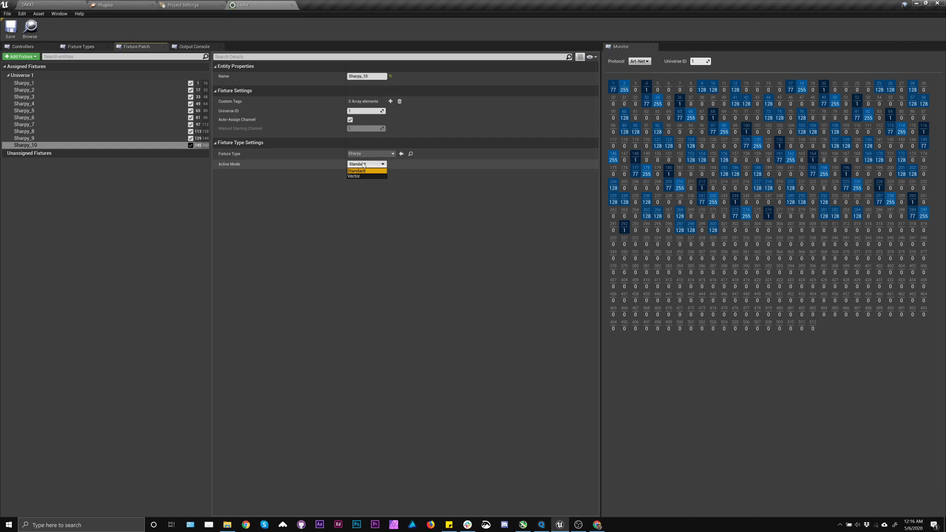
{"action": "left_click", "coordinate": [356, 171]}
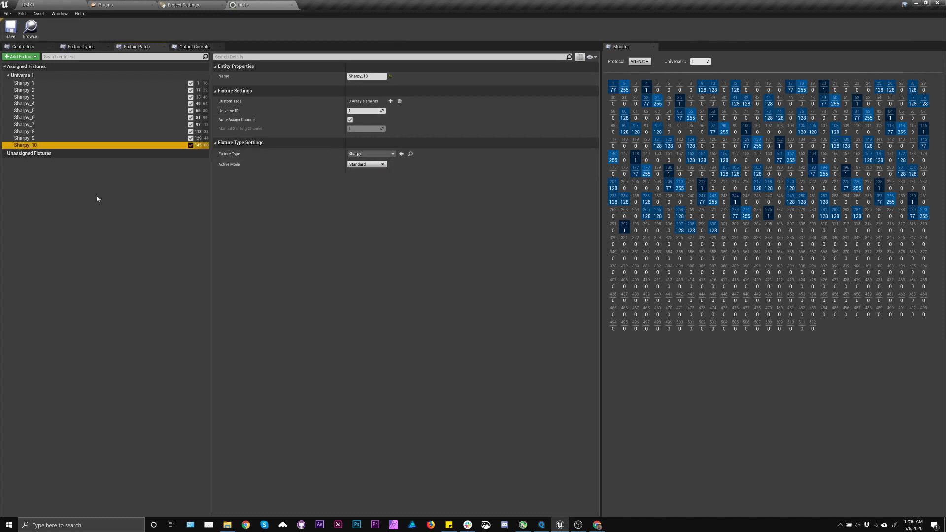
Add RGB_Patch through RGB_Patch_3 to Universe 5 and review their channel settings
{"action": "left_click", "coordinate": [19, 56]}
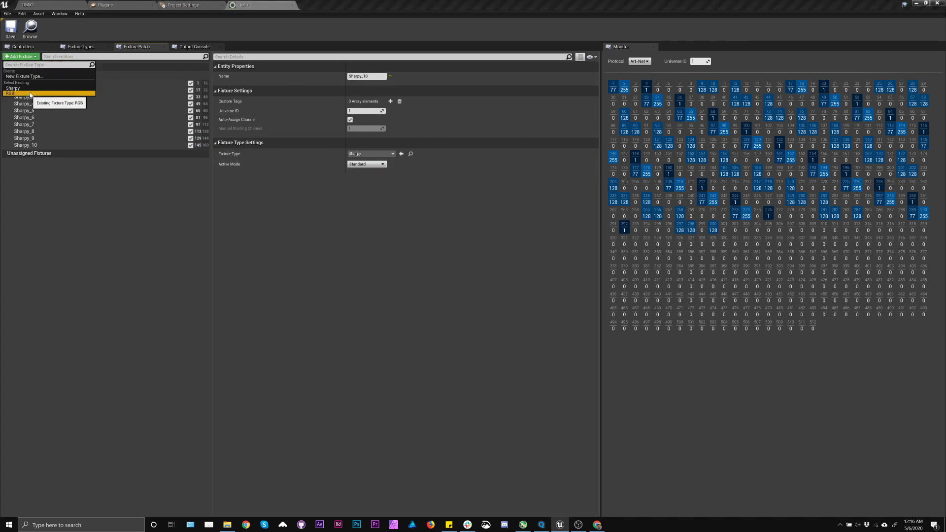
{"action": "left_click", "coordinate": [11, 93]}
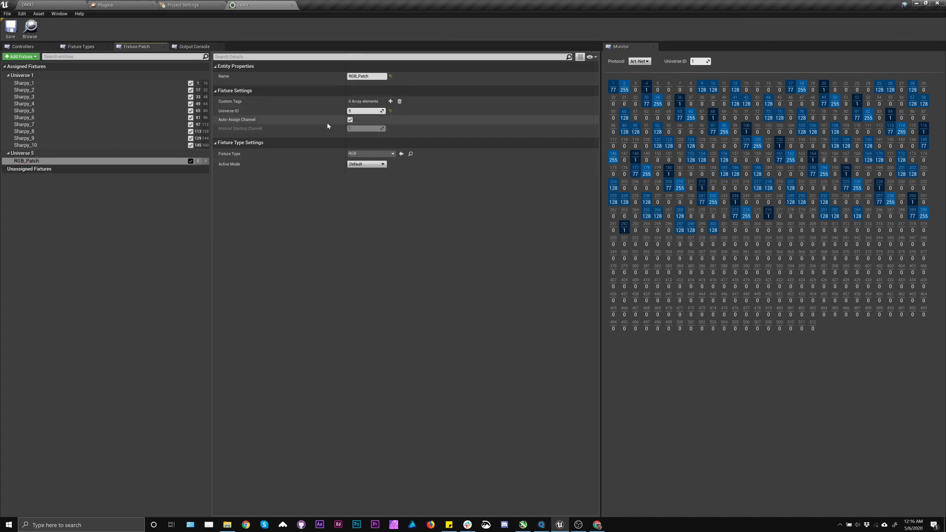
{"action": "left_click", "coordinate": [350, 120]}
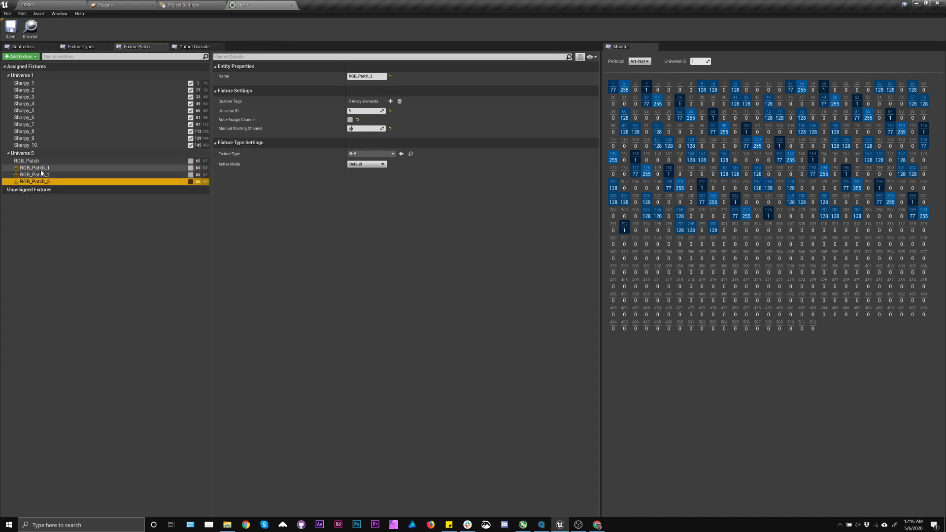
{"action": "left_click", "coordinate": [33, 167]}
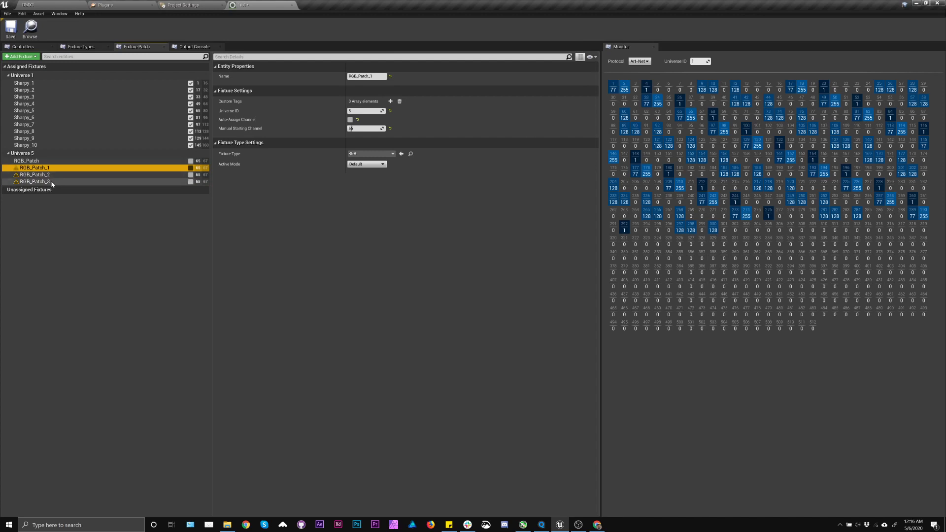
{"action": "left_click", "coordinate": [35, 181]}
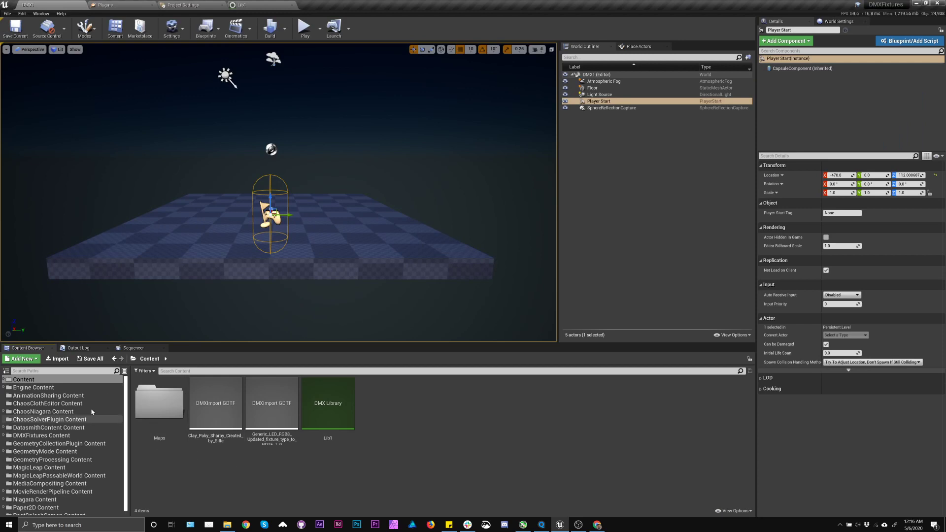
Add BP_MovingHead and BP_StaticFixture from DMXFixtures content to the DMX1 level and select each
{"action": "left_click", "coordinate": [40, 435]}
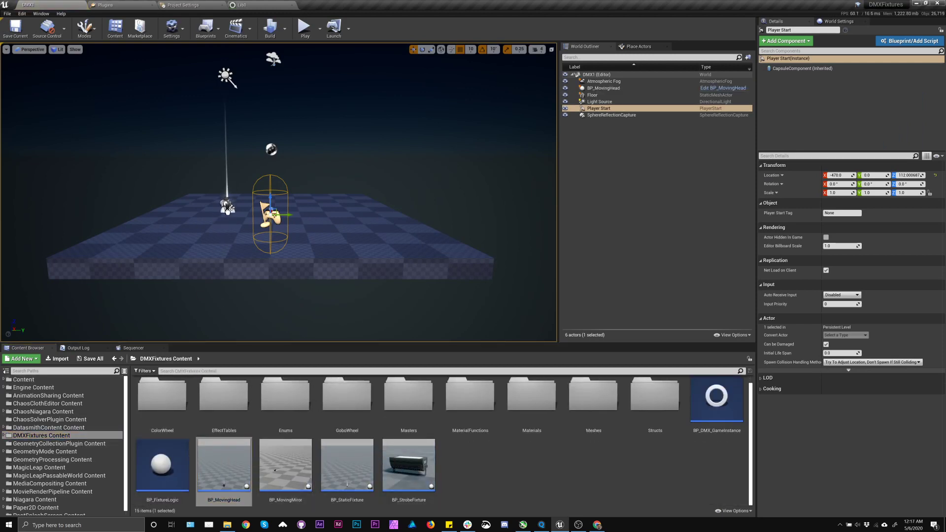
{"action": "left_click", "coordinate": [602, 88]}
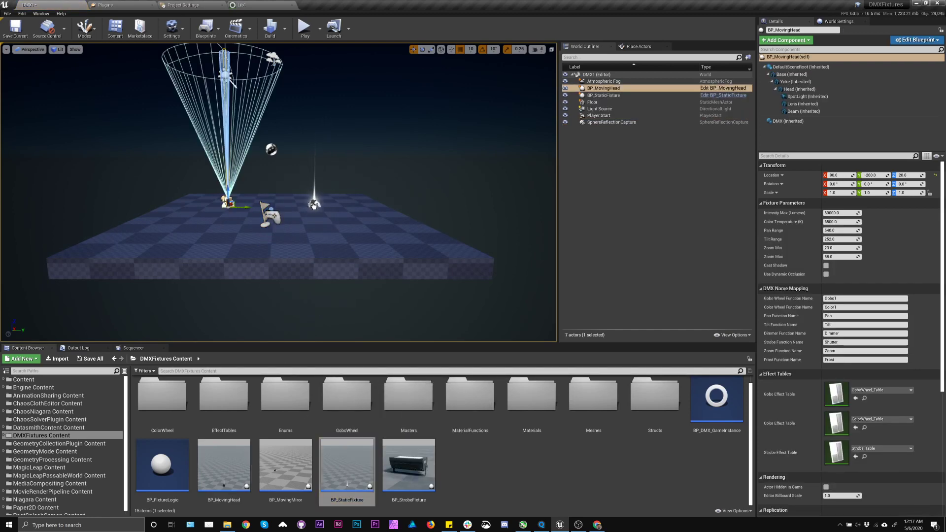
{"action": "left_click", "coordinate": [603, 95]}
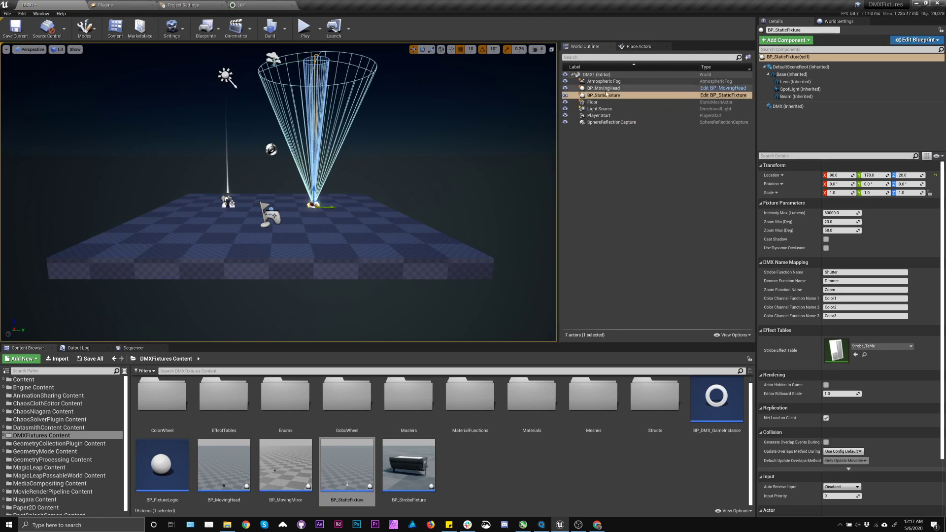
{"action": "left_click", "coordinate": [602, 87]}
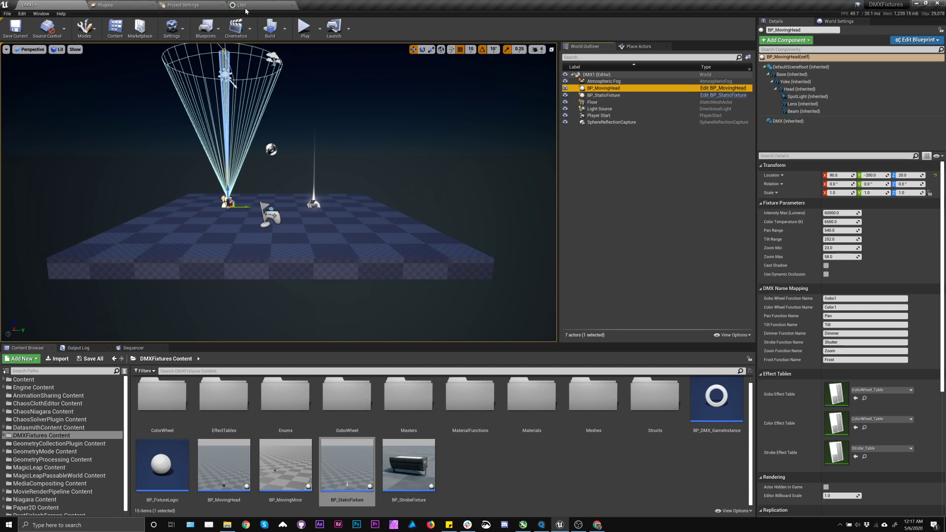
{"action": "left_click", "coordinate": [791, 121]}
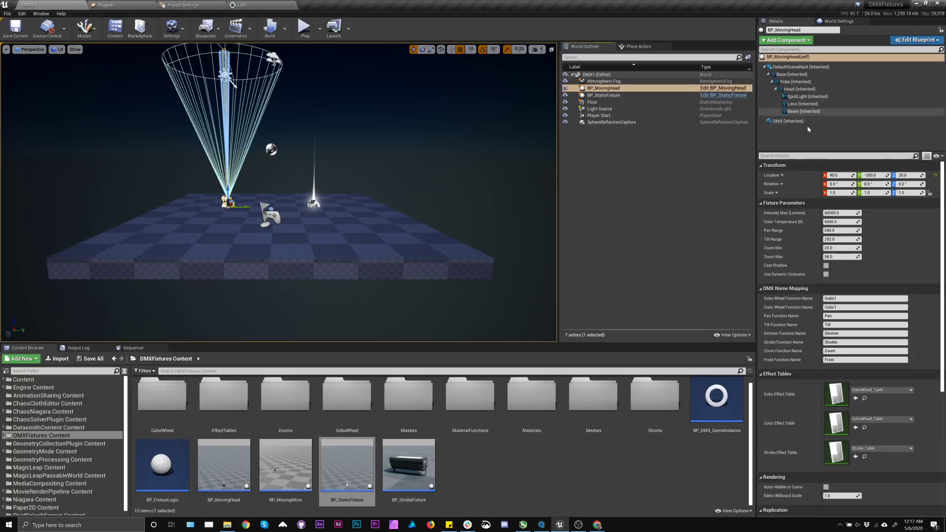
Patch the moving head's DMX component to Lib1's Sharpy_1
{"action": "scroll", "scroll_direction": "down", "scroll_amount": 3}
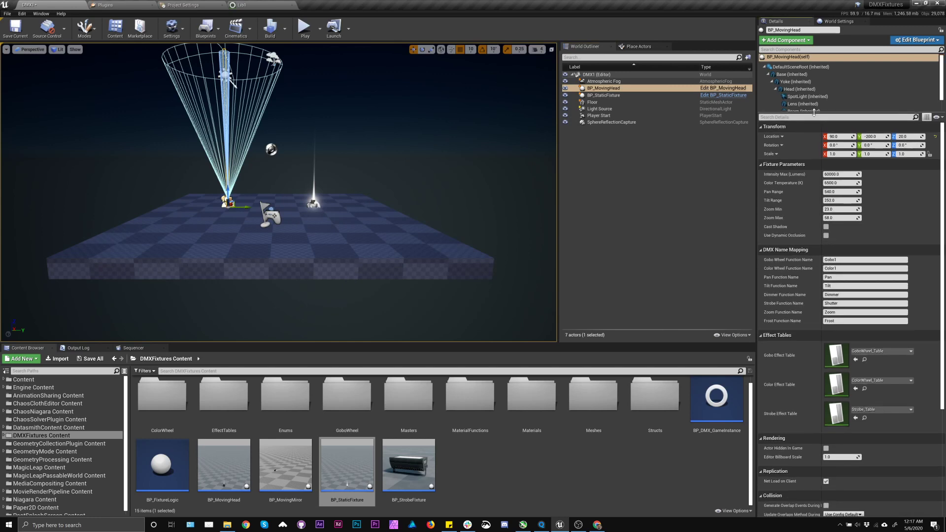
{"action": "left_click", "coordinate": [785, 120]}
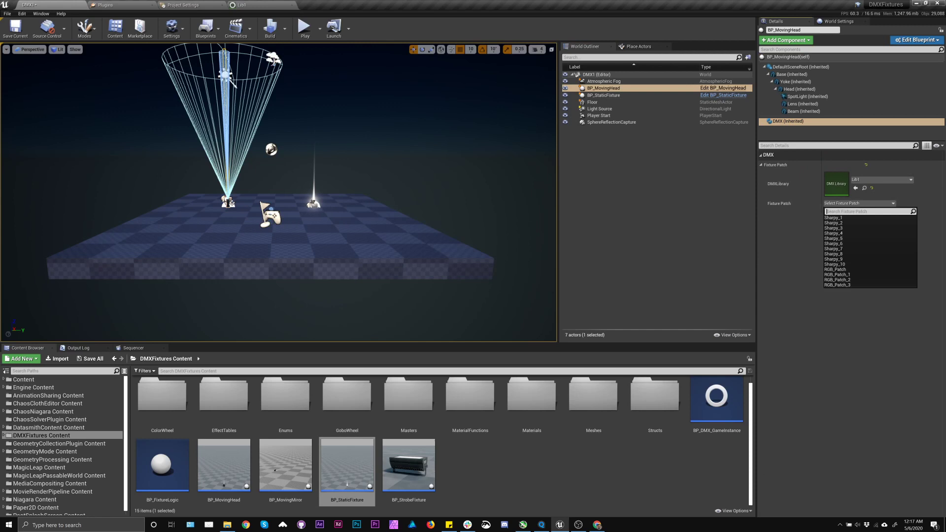
{"action": "left_click", "coordinate": [833, 217]}
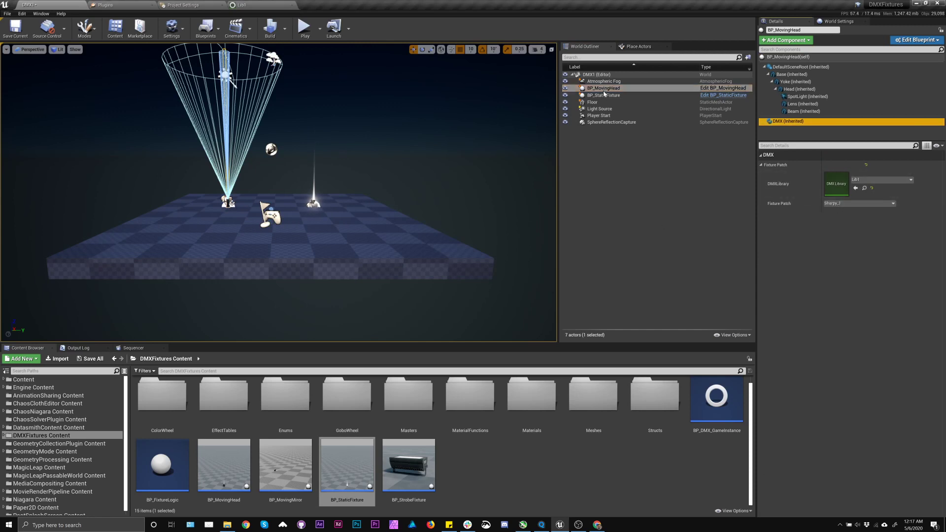
Patch the static fixture's DMX component to Lib1's RGB_Patch
{"action": "left_click", "coordinate": [603, 94]}
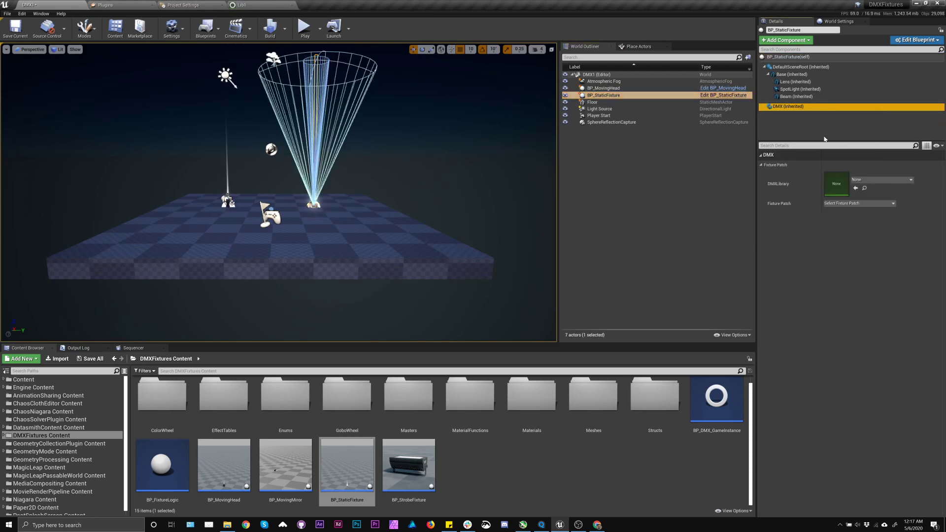
{"action": "left_click", "coordinate": [857, 203]}
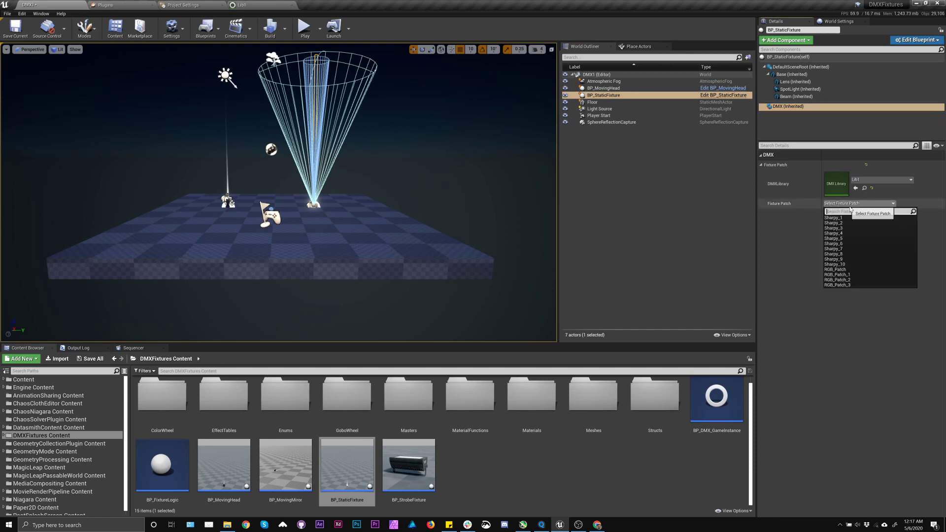
{"action": "left_click", "coordinate": [833, 269]}
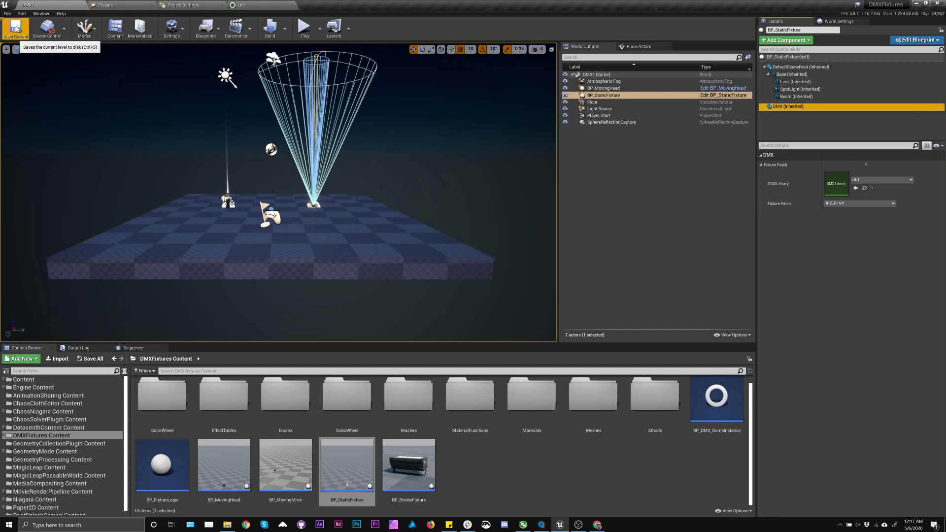
{"action": "mouse_move", "coordinate": [305, 27]}
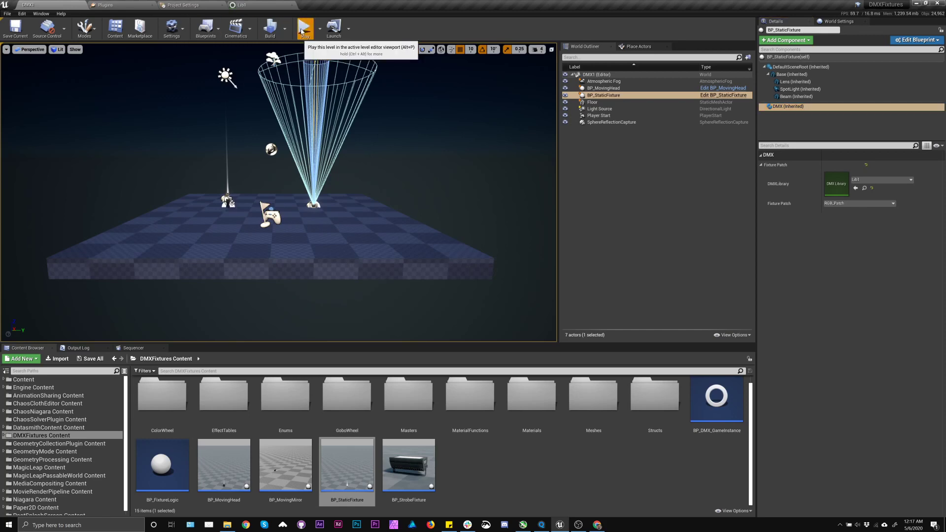
Play the level, light both fixtures red and white from MagicQ PC, then stop playing
{"action": "left_click", "coordinate": [304, 24]}
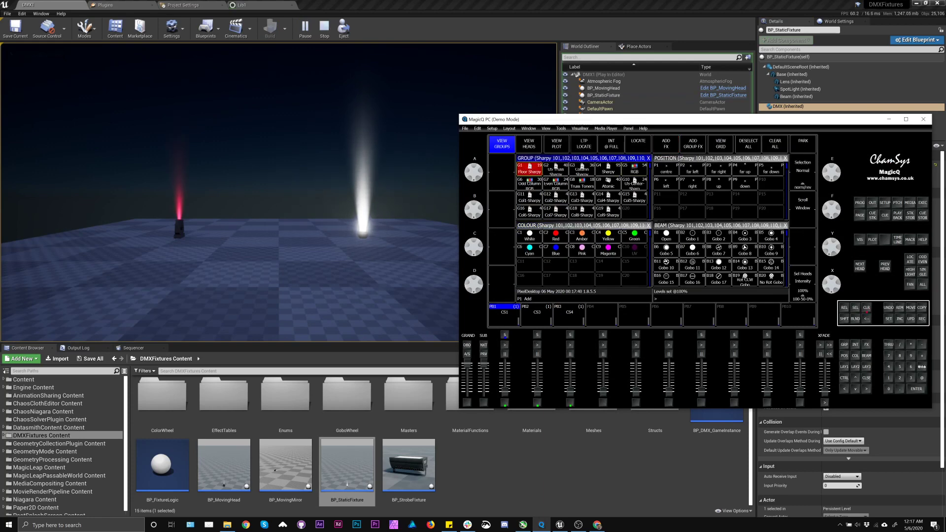
{"action": "left_click", "coordinate": [582, 238]}
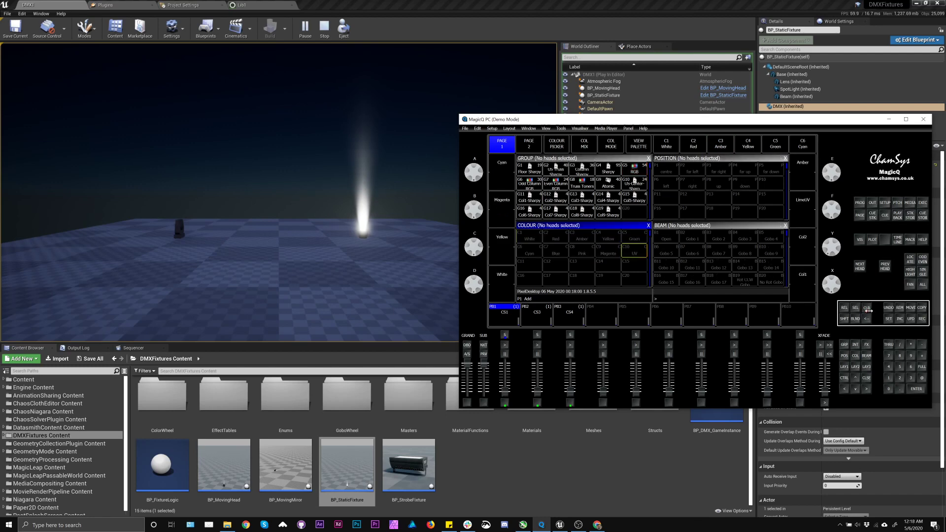
{"action": "left_click", "coordinate": [324, 29]}
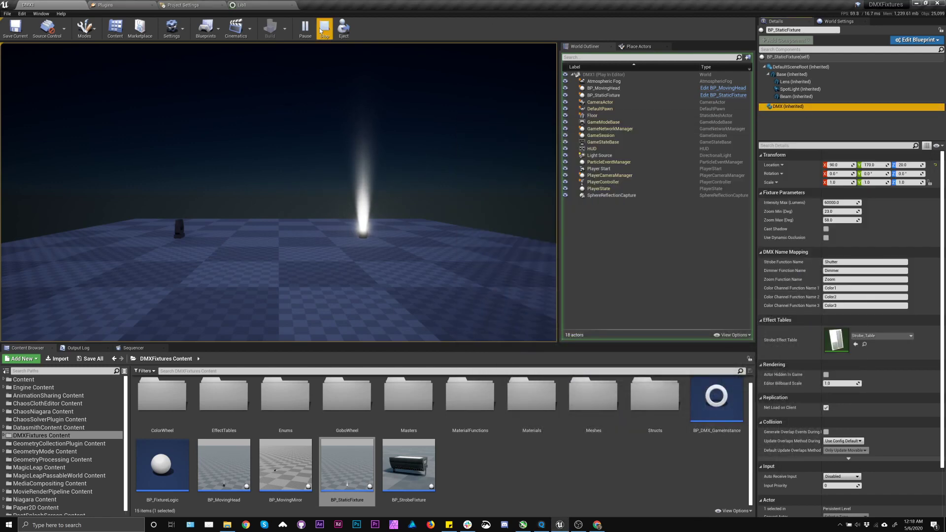
{"action": "left_click", "coordinate": [324, 27]}
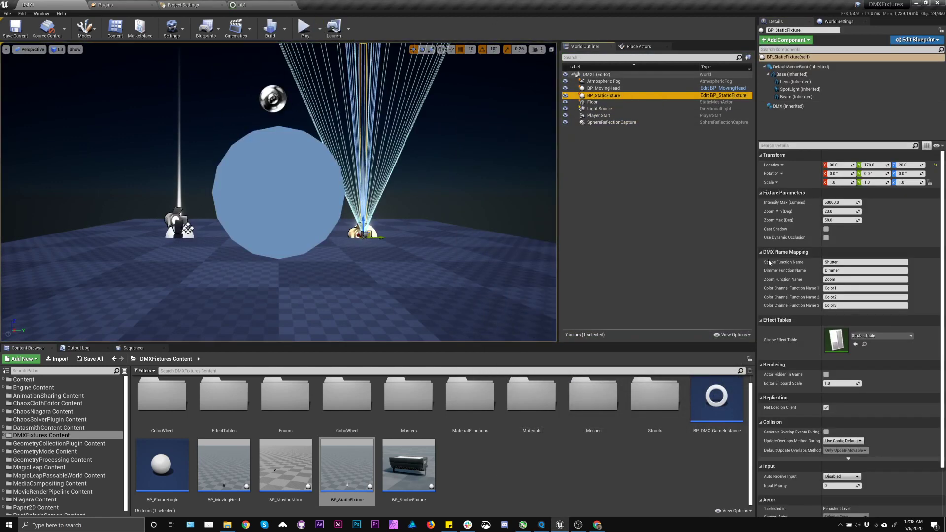
{"action": "mouse_move", "coordinate": [470, 109]}
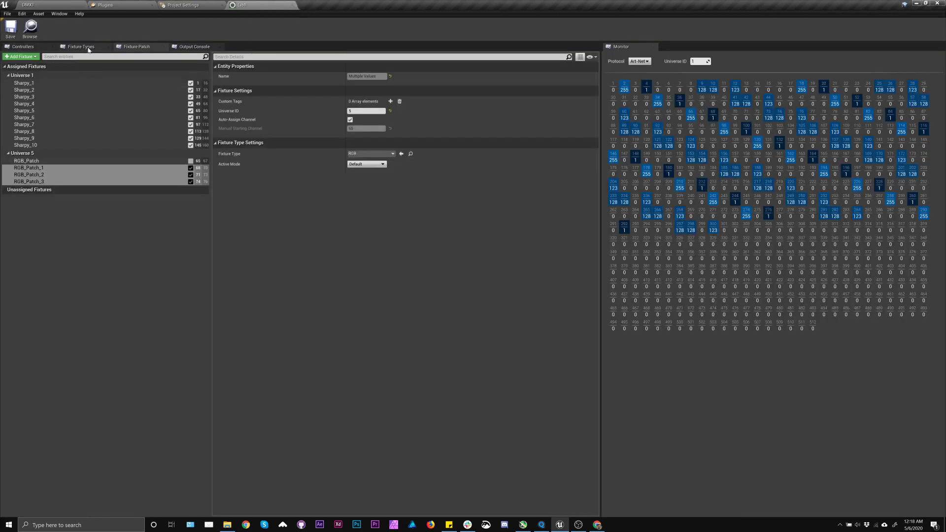
View the DMX library's fixture type definitions
{"action": "left_click", "coordinate": [79, 46]}
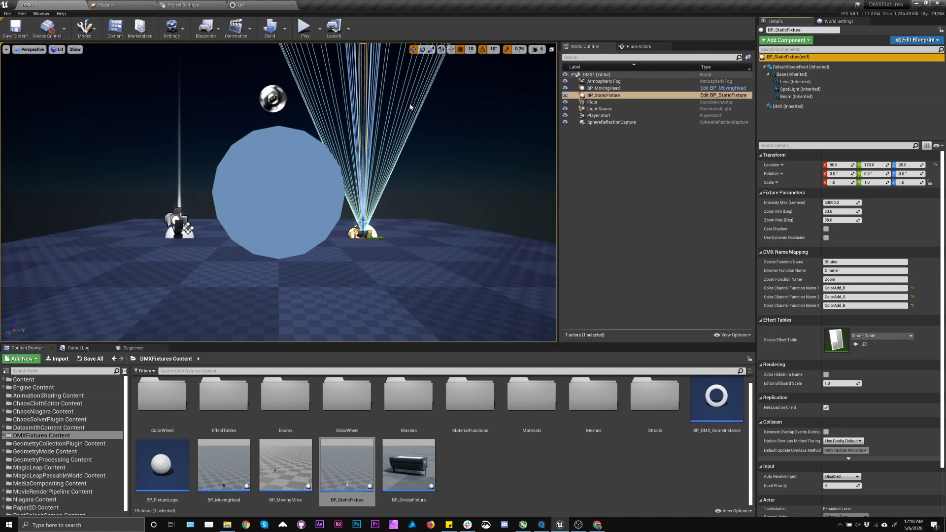
{"action": "mouse_move", "coordinate": [305, 25]}
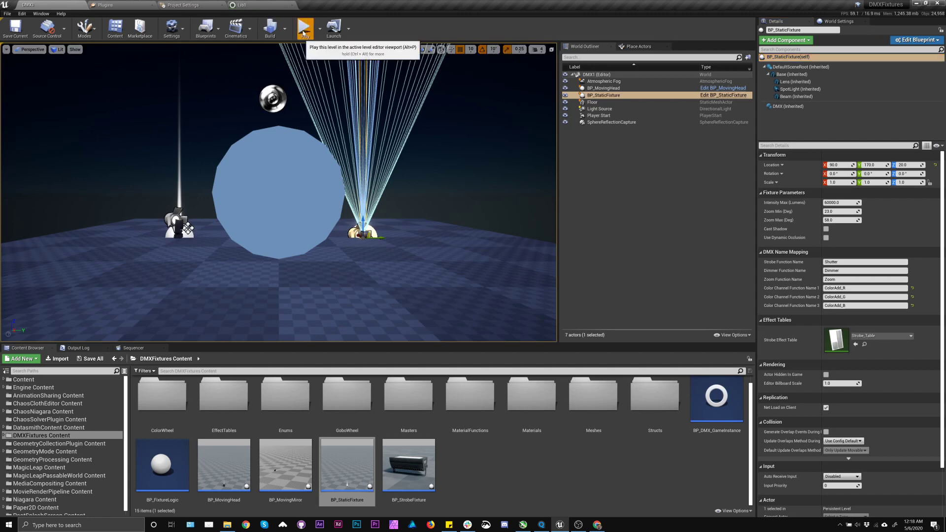
Play the level and send full intensity, magenta and amber from MagicQ to the static fixture
{"action": "left_click", "coordinate": [305, 27]}
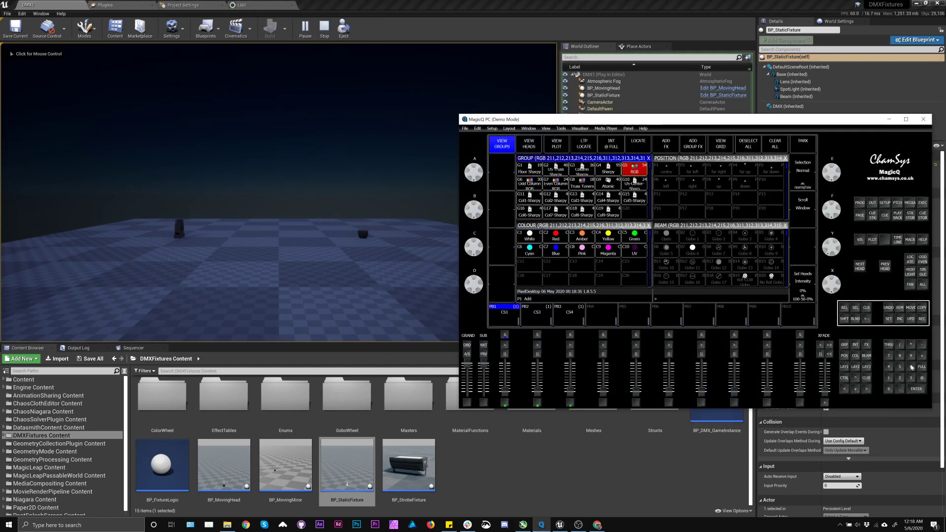
{"action": "left_click", "coordinate": [581, 235]}
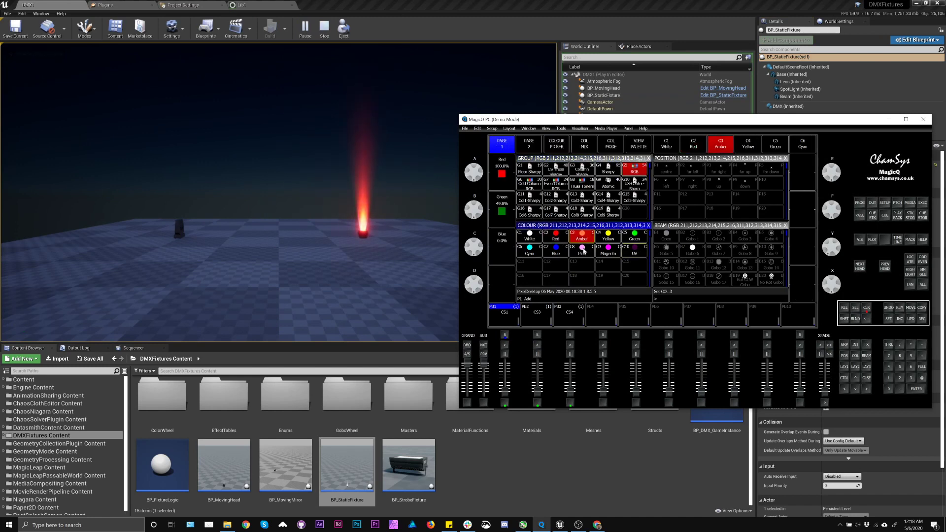
{"action": "left_click", "coordinate": [608, 250]}
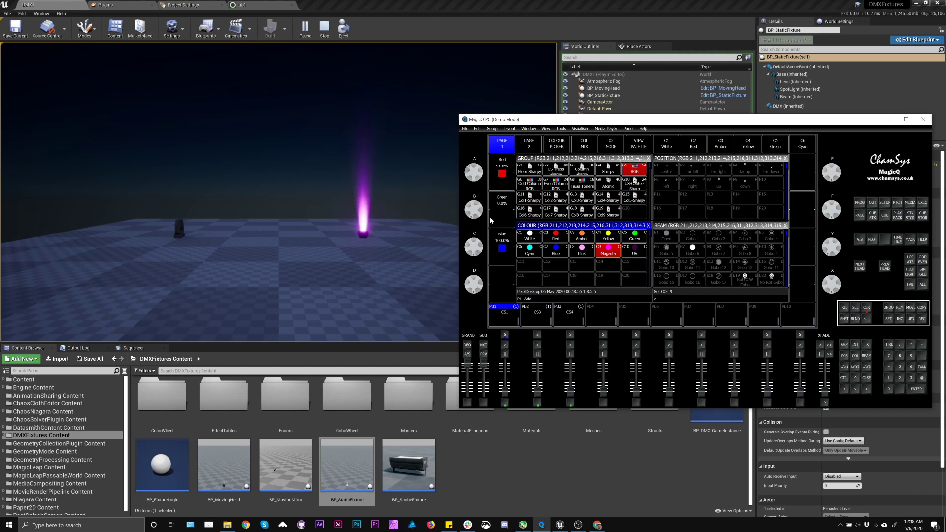
{"action": "left_click", "coordinate": [581, 235]}
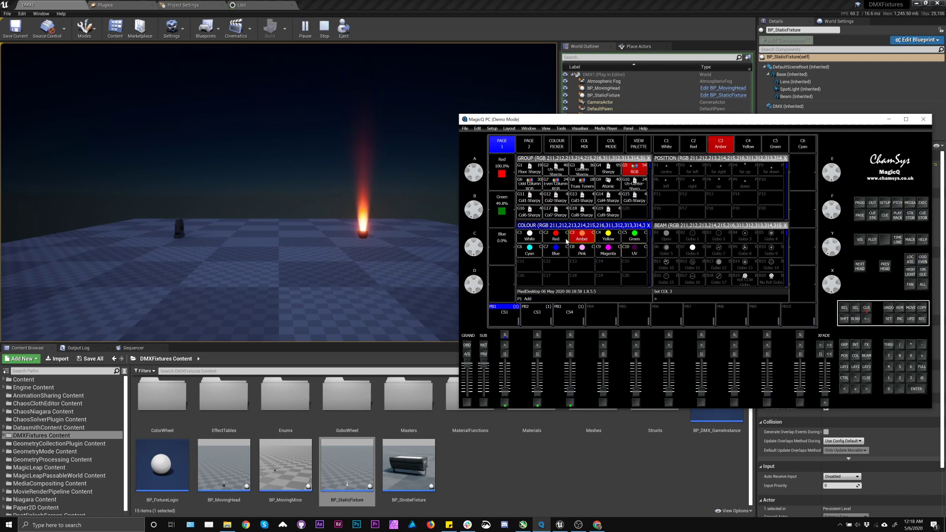
{"action": "left_click", "coordinate": [865, 307]}
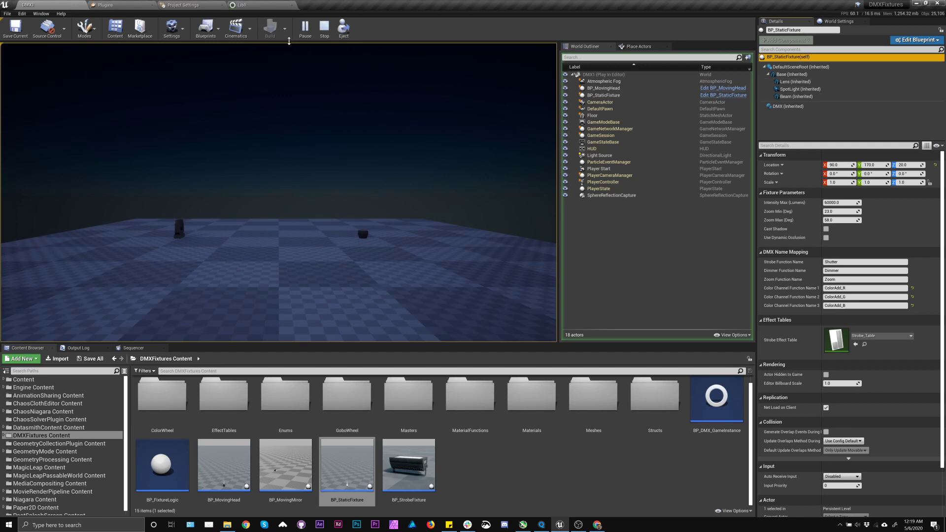
Stop play and set the Maps & Modes Game Instance Class to BP_DMX_GameInstance
{"action": "left_click", "coordinate": [324, 27]}
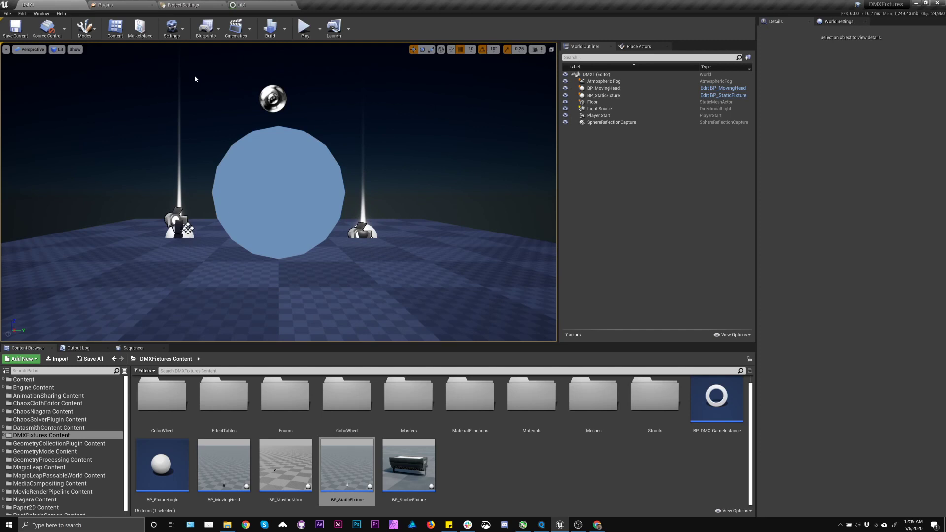
{"action": "left_click", "coordinate": [188, 5]}
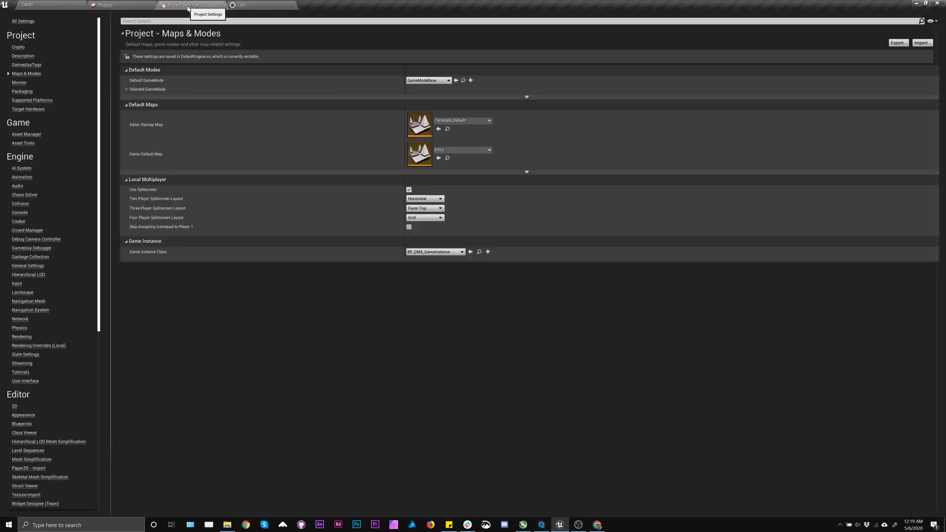
{"action": "mouse_move", "coordinate": [449, 247]}
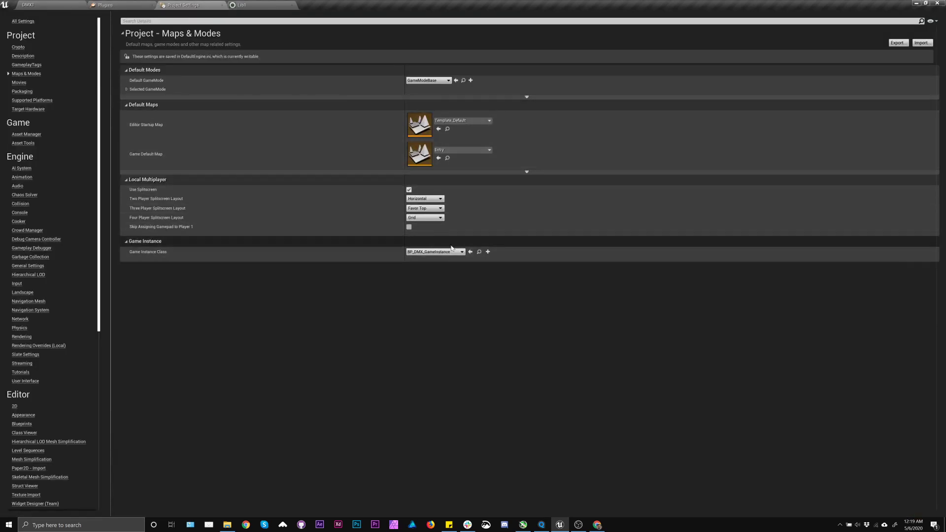
{"action": "left_click", "coordinate": [461, 251]}
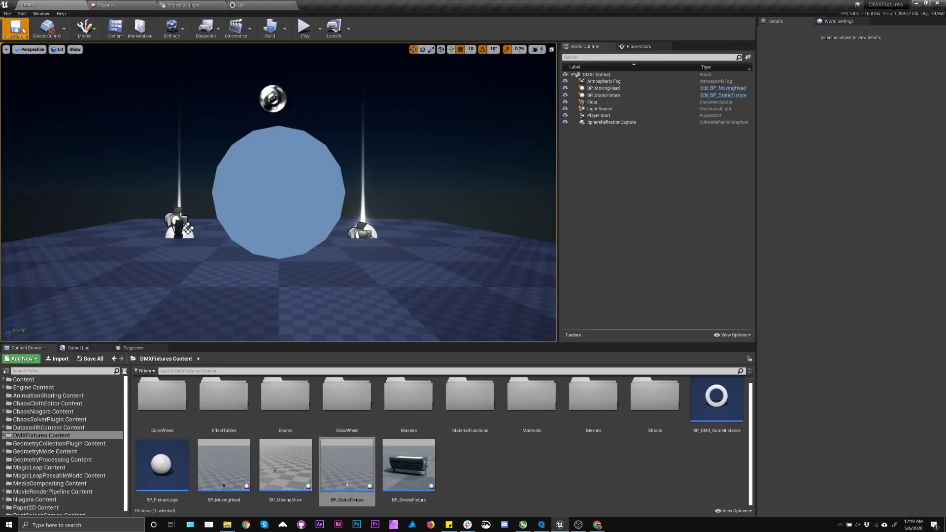
{"action": "left_click", "coordinate": [303, 25]}
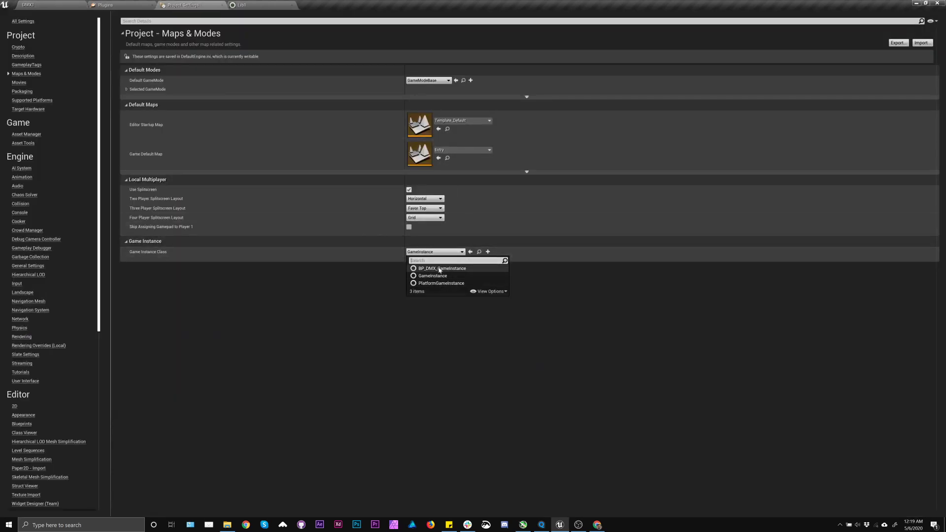
{"action": "left_click", "coordinate": [440, 268]}
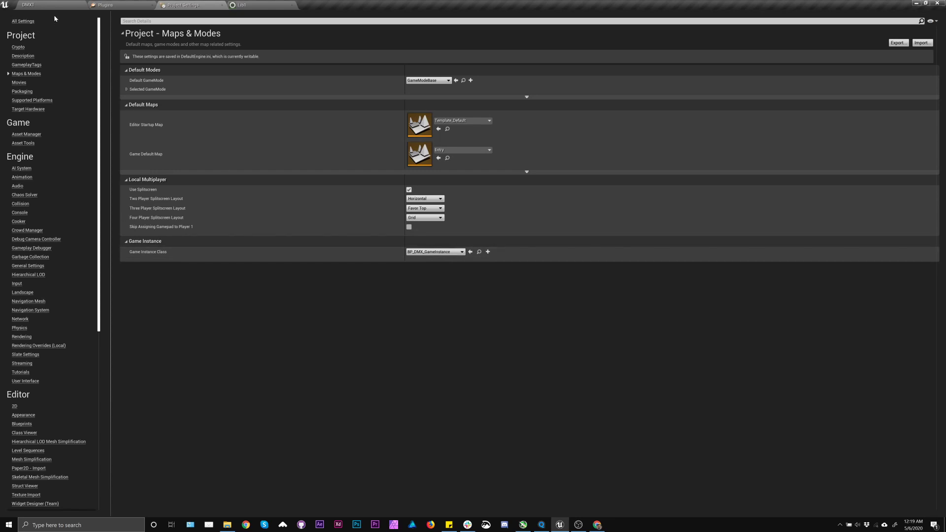
{"action": "left_click", "coordinate": [27, 5]}
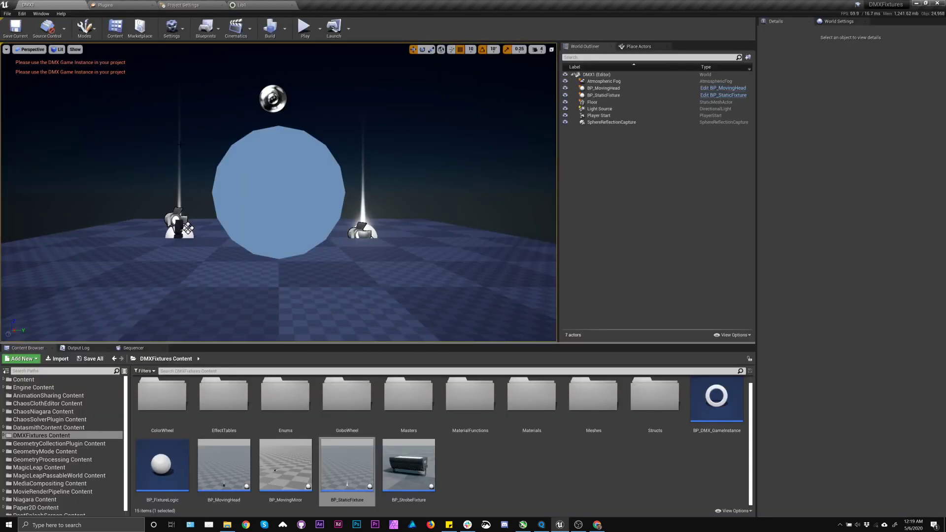
{"action": "left_click", "coordinate": [183, 5]}
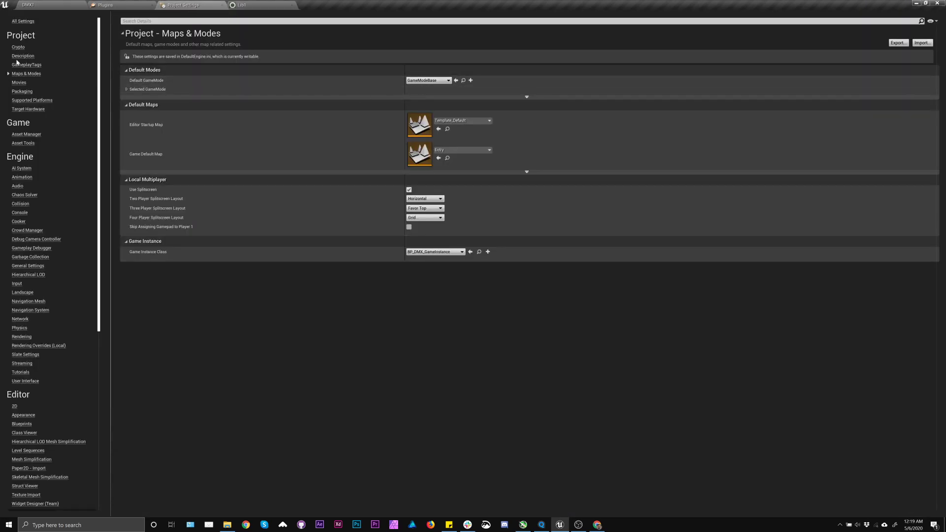
Set the DMX Plugin's Interface IP Address to 127.0.0.1
{"action": "scroll", "scroll_direction": "down", "scroll_amount": 3}
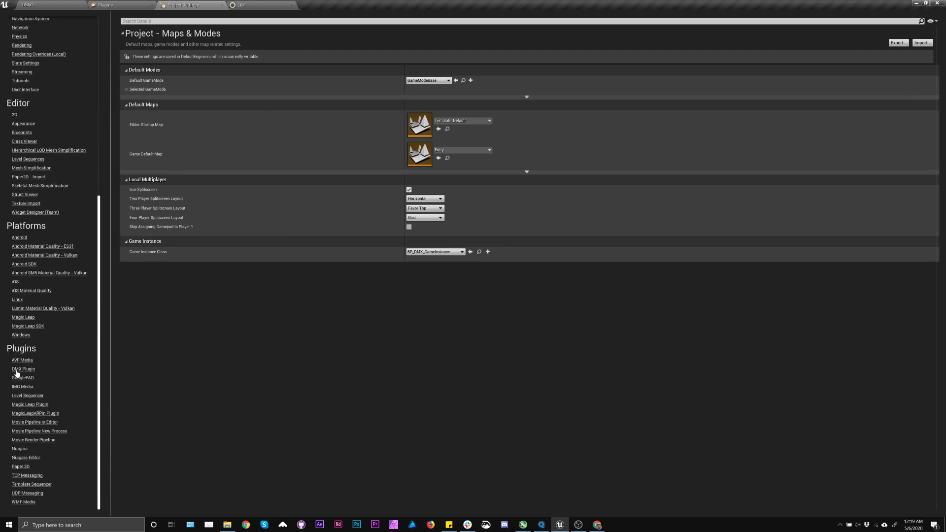
{"action": "left_click", "coordinate": [23, 369]}
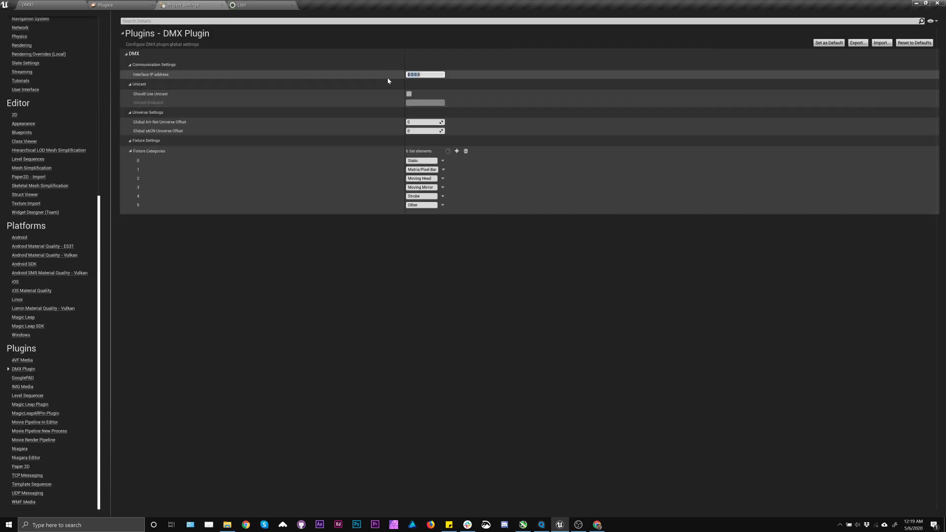
{"action": "type", "text": "127.0."}
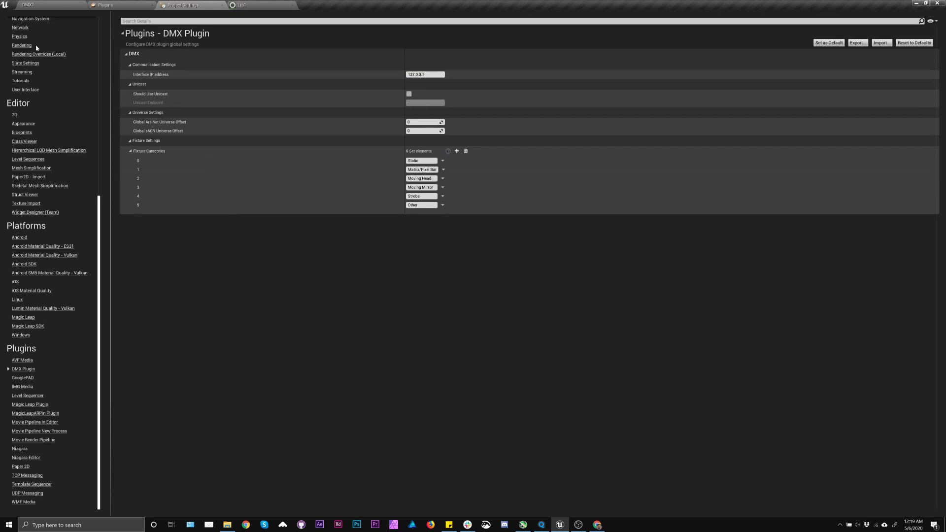
Briefly play and stop the level in the editor to test
{"action": "left_click", "coordinate": [241, 5]}
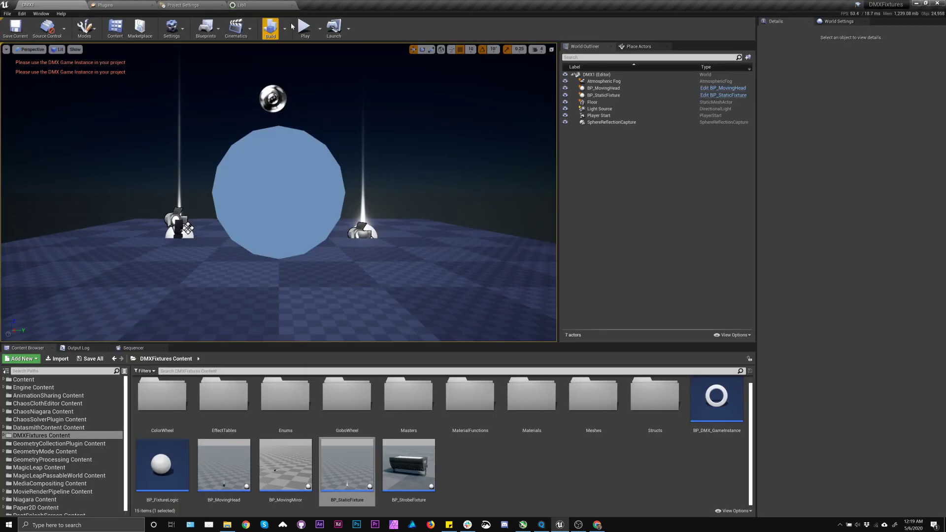
{"action": "left_click", "coordinate": [303, 27]}
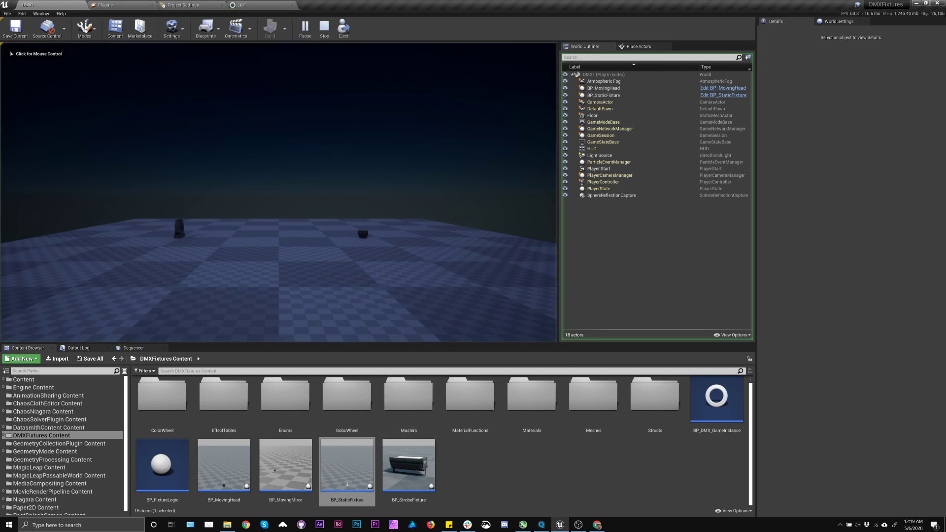
{"action": "left_click", "coordinate": [325, 28]}
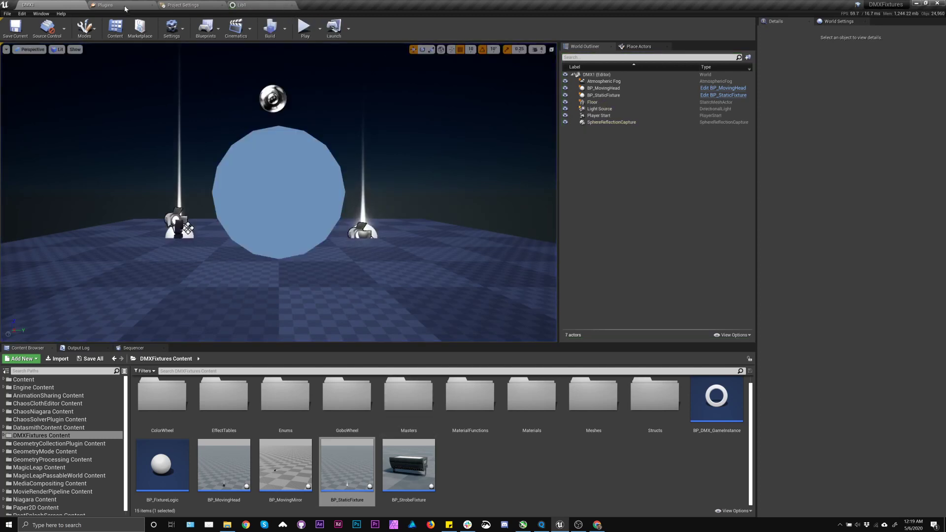
{"action": "left_click", "coordinate": [602, 88]}
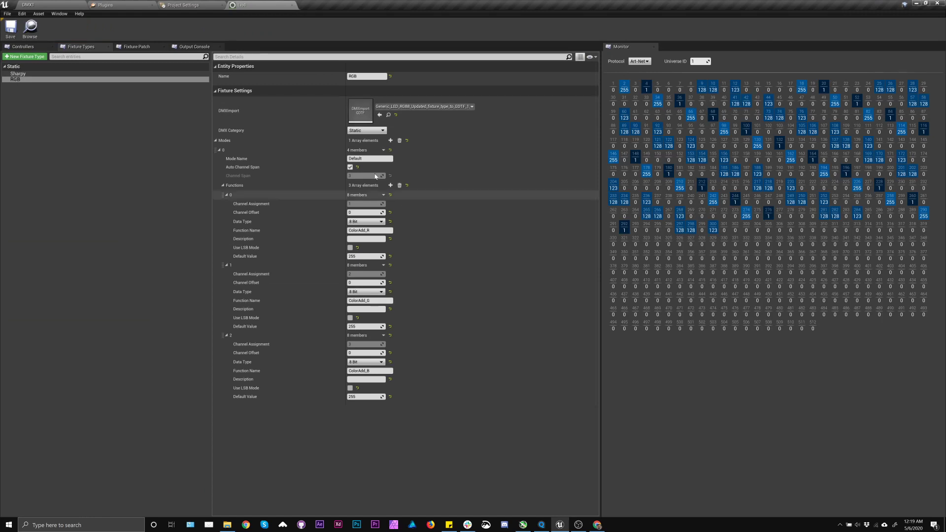
{"action": "left_click", "coordinate": [121, 5]}
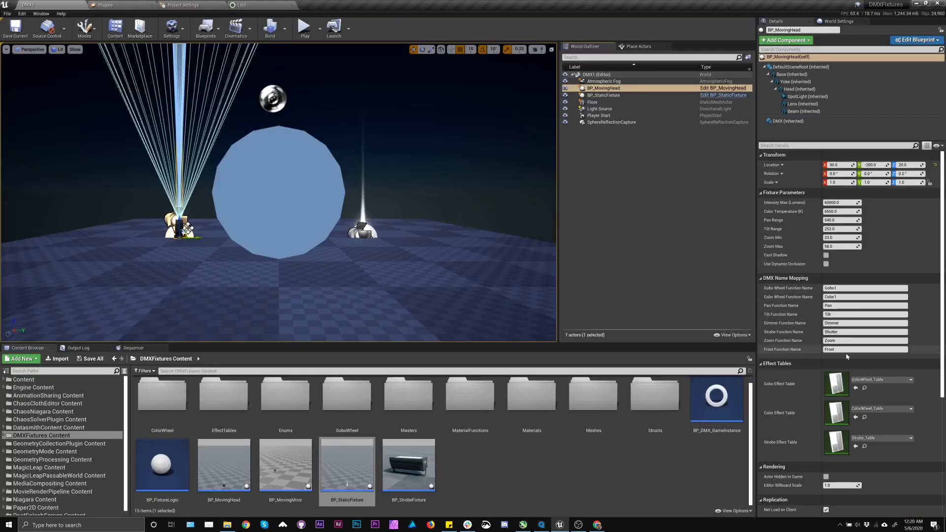
{"action": "left_click", "coordinate": [603, 94]}
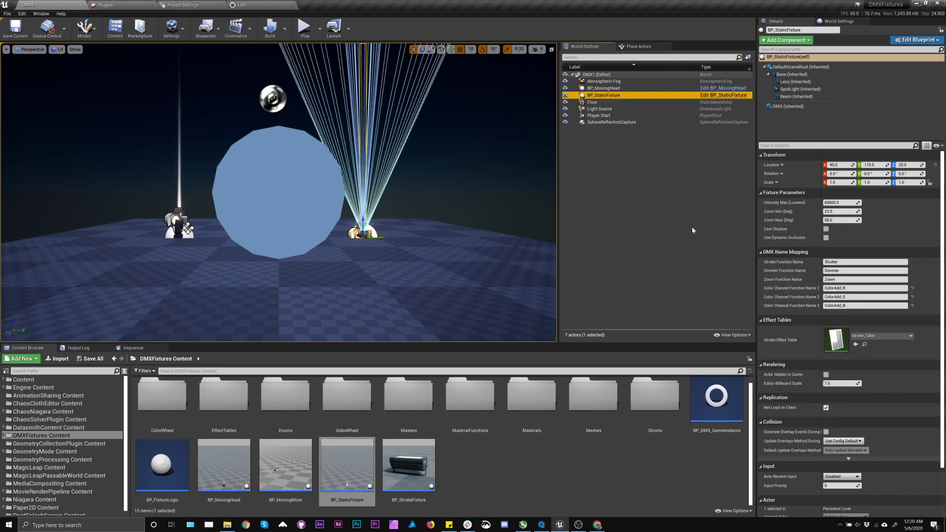
{"action": "mouse_move", "coordinate": [614, 132]}
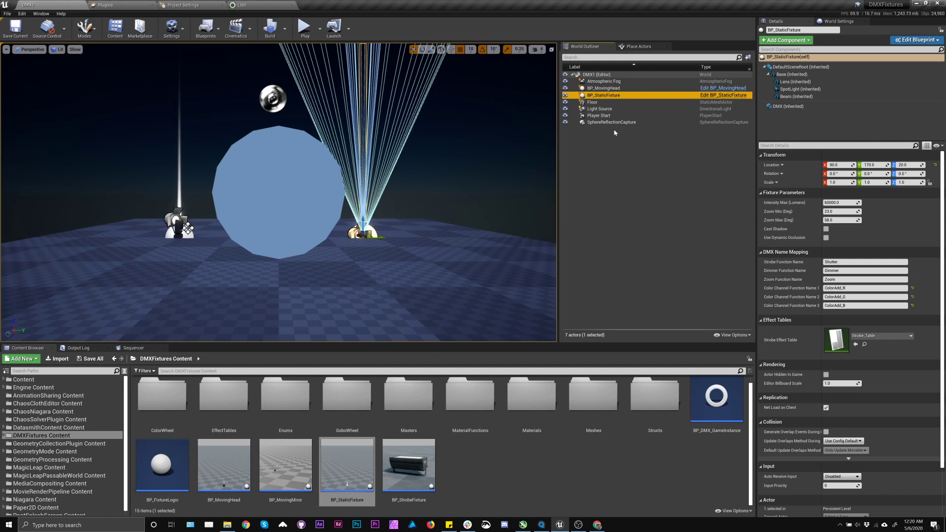
{"action": "mouse_move", "coordinate": [611, 122]}
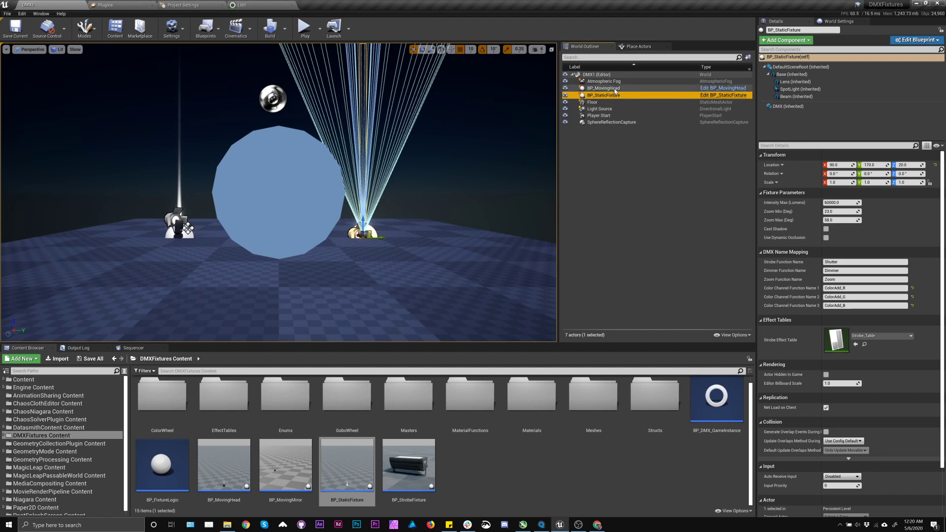
{"action": "left_click", "coordinate": [602, 88]}
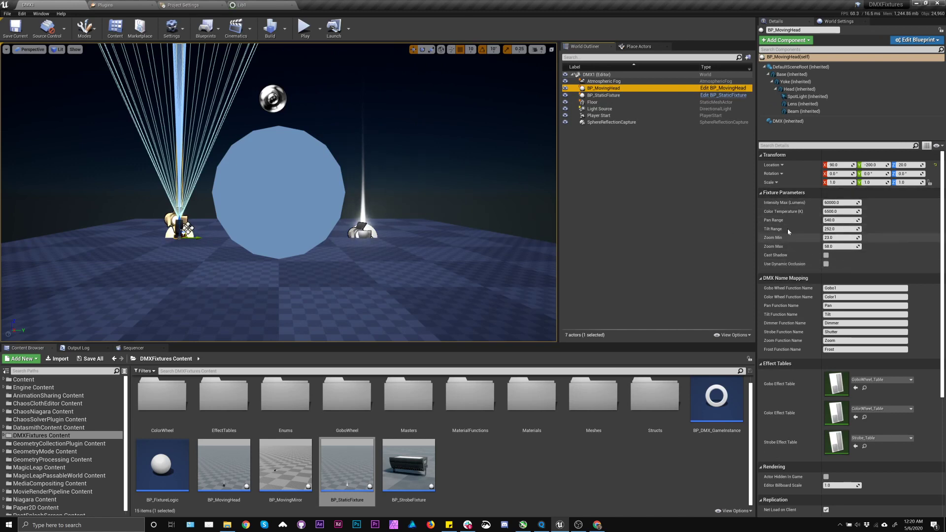
{"action": "mouse_move", "coordinate": [807, 260]}
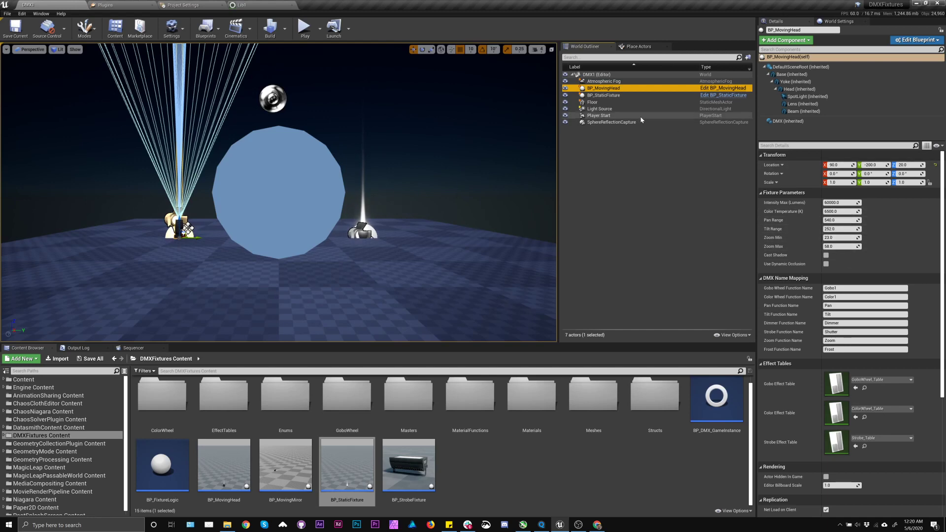
{"action": "left_click", "coordinate": [603, 94]}
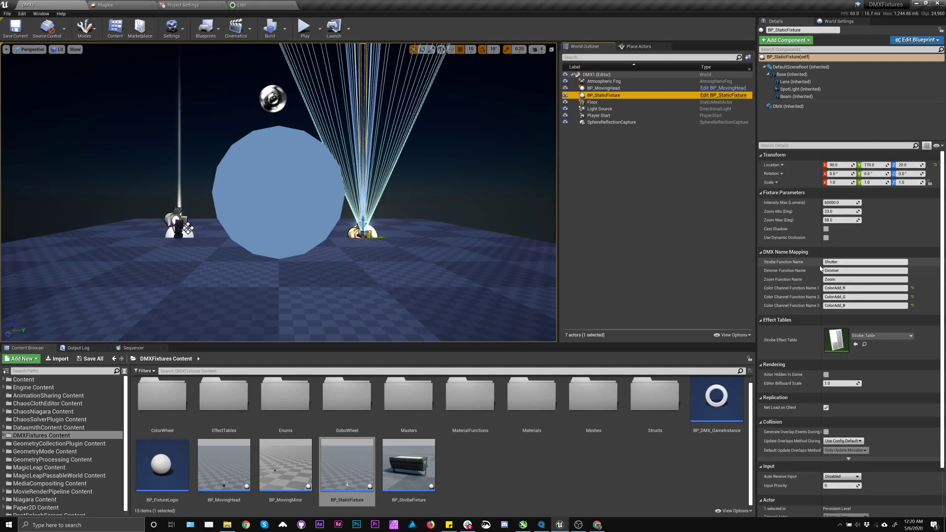
{"action": "mouse_move", "coordinate": [162, 395]}
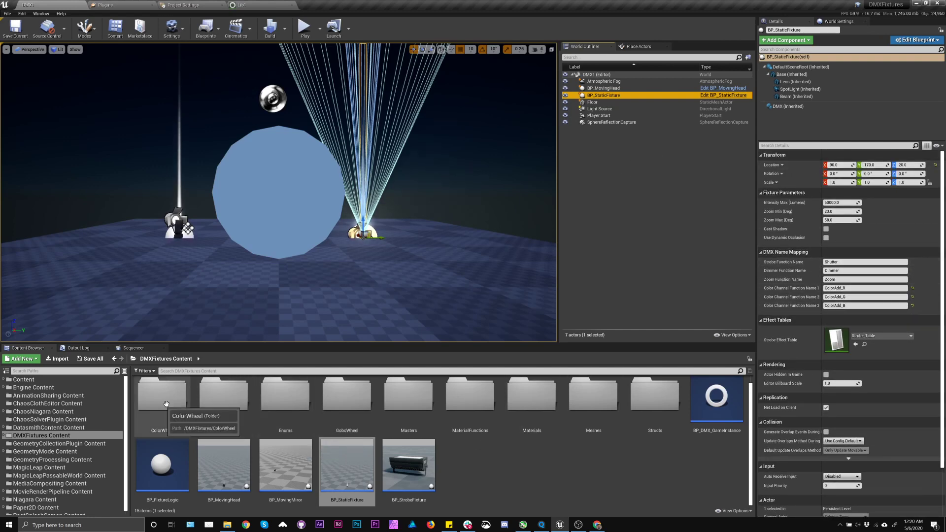
{"action": "double_click", "coordinate": [160, 396]}
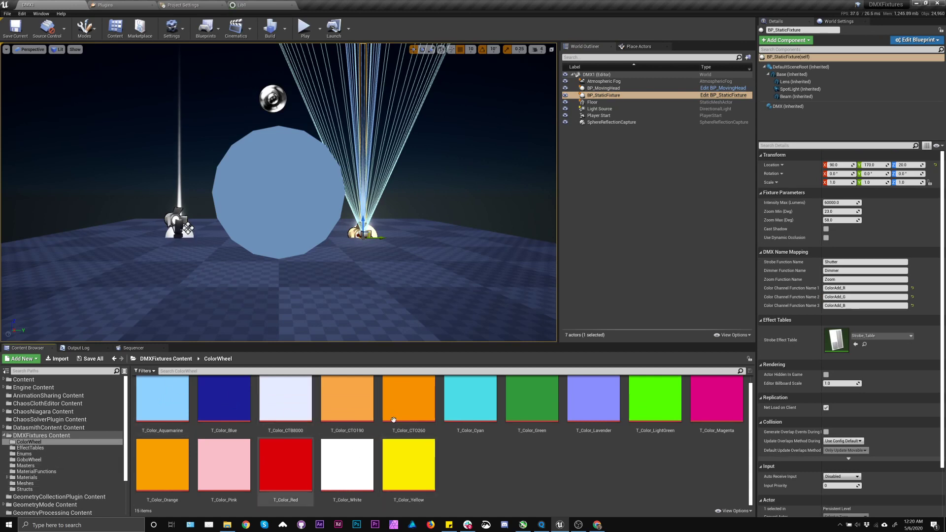
{"action": "left_click", "coordinate": [30, 448]}
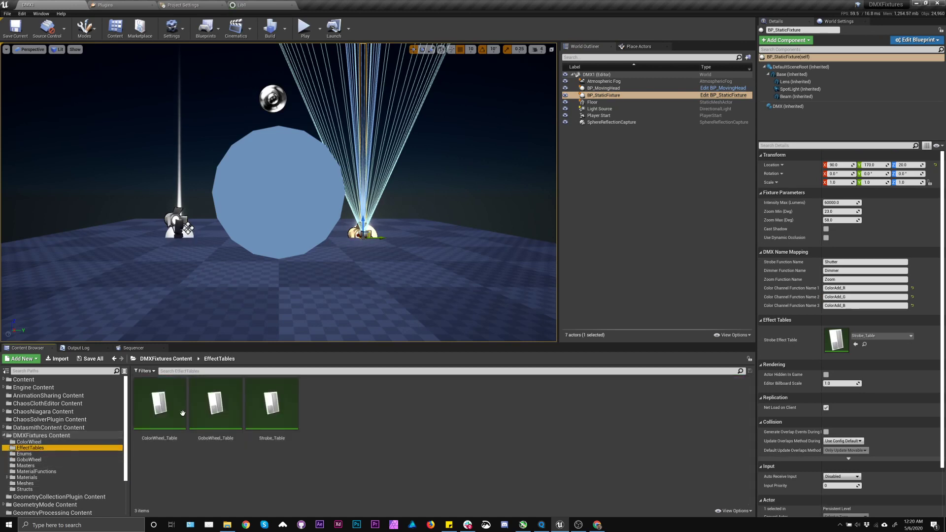
{"action": "left_click", "coordinate": [166, 358]}
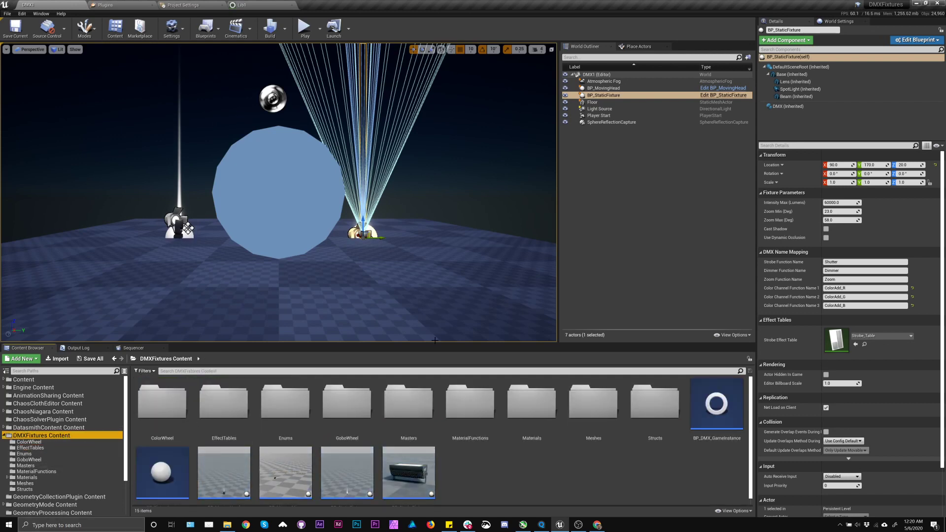